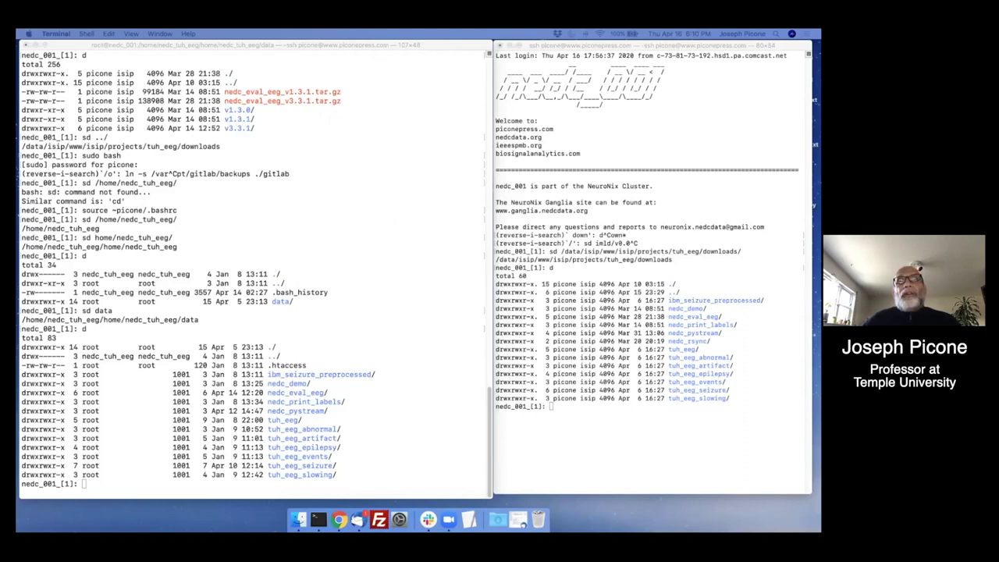
pyautogui.moveTo(238, 102)
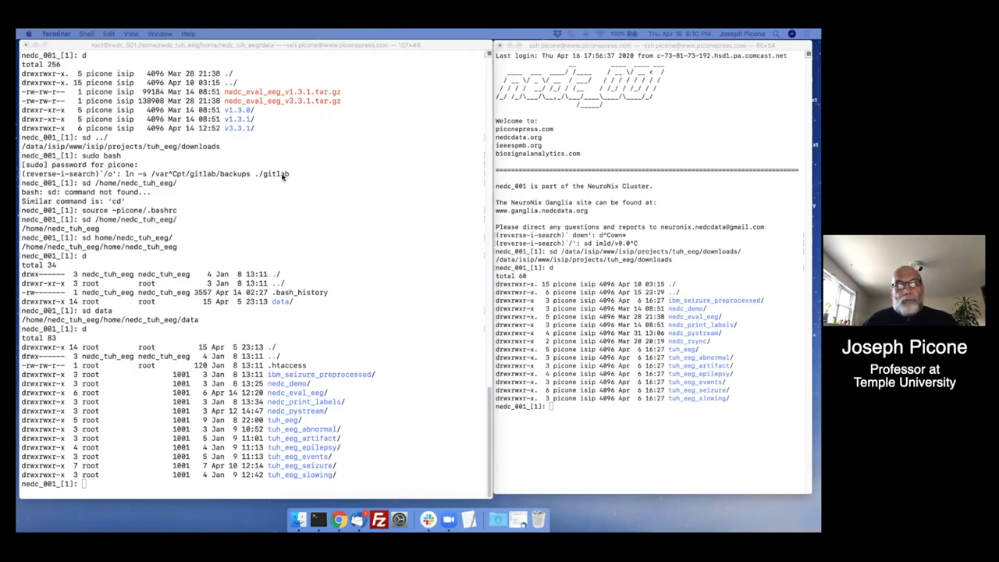
pyautogui.moveTo(323, 201)
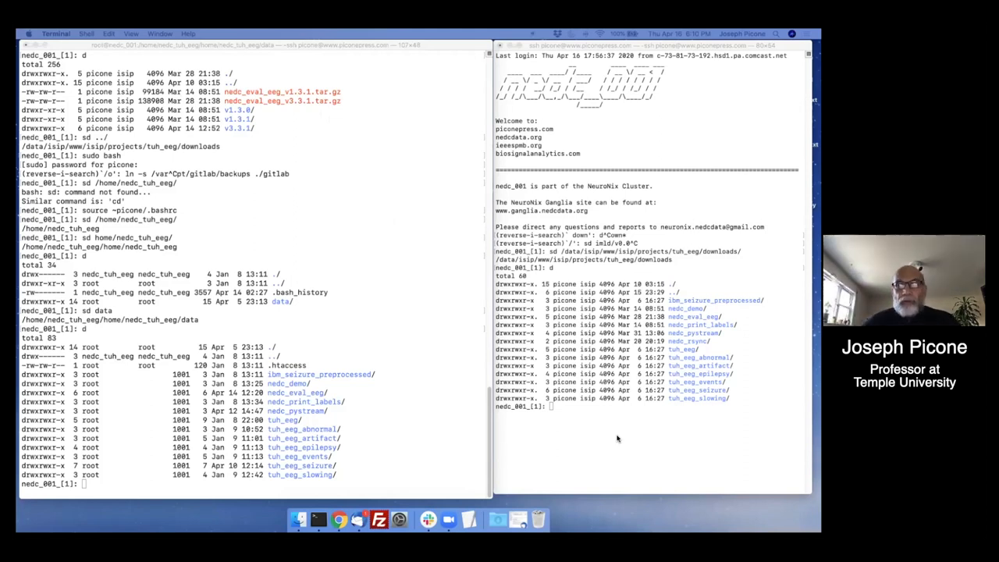
pyautogui.moveTo(578, 428)
pyautogui.write('d')
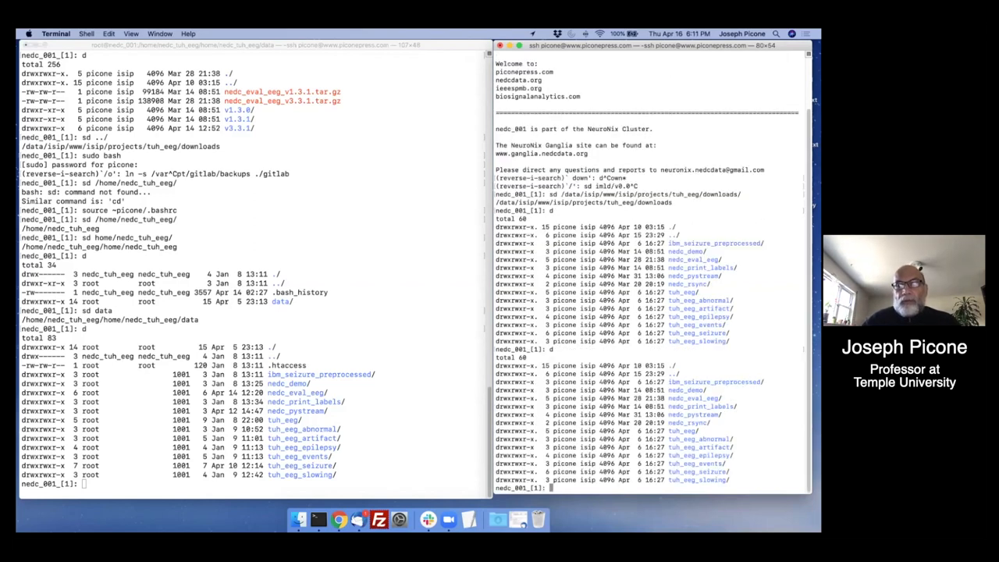
pyautogui.moveTo(611, 456)
pyautogui.write('d')
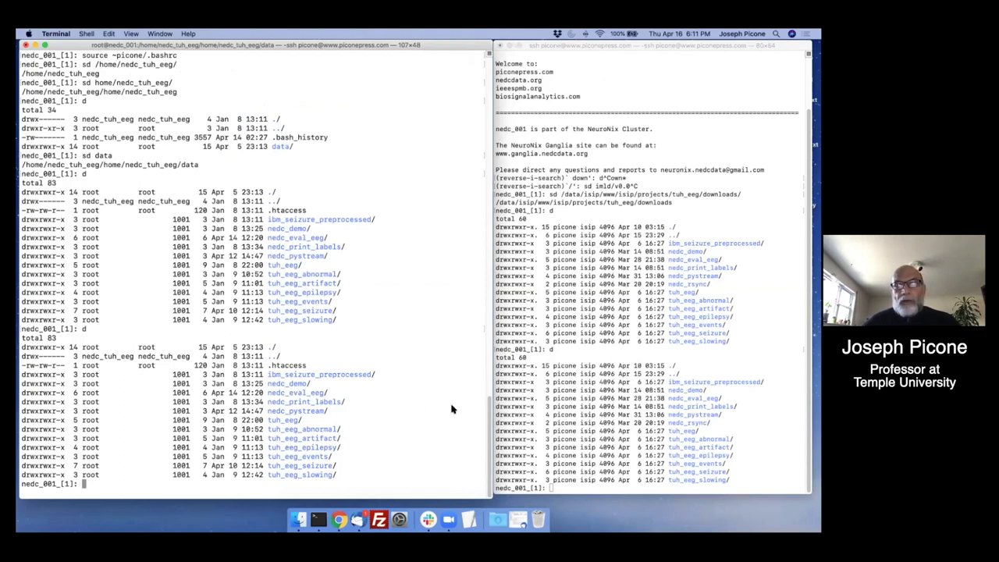
pyautogui.moveTo(355, 416)
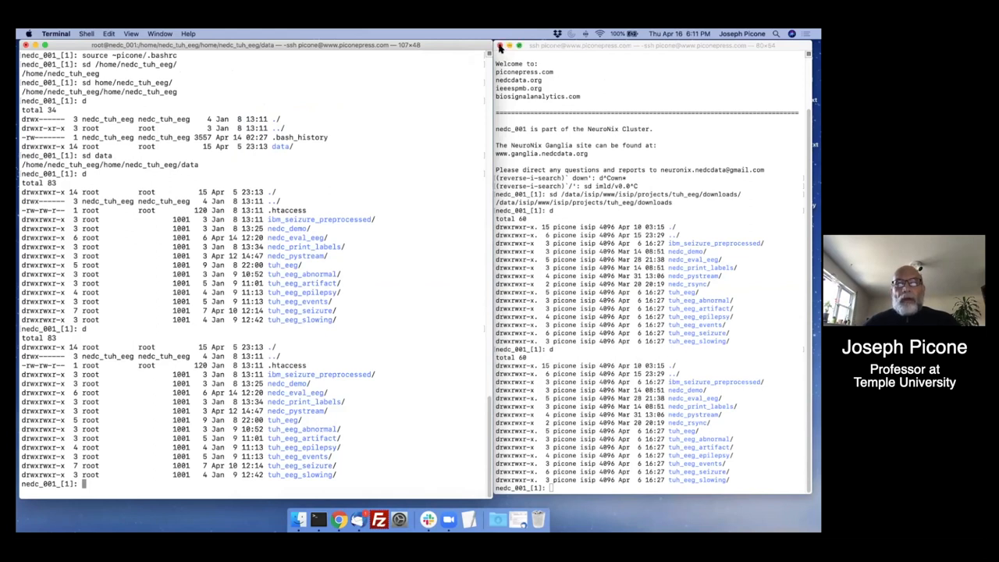
# - Terminate the second ssh session and highlight the abnormal, artifact and tuh_eeg corpus entries
pyautogui.click(499, 46)
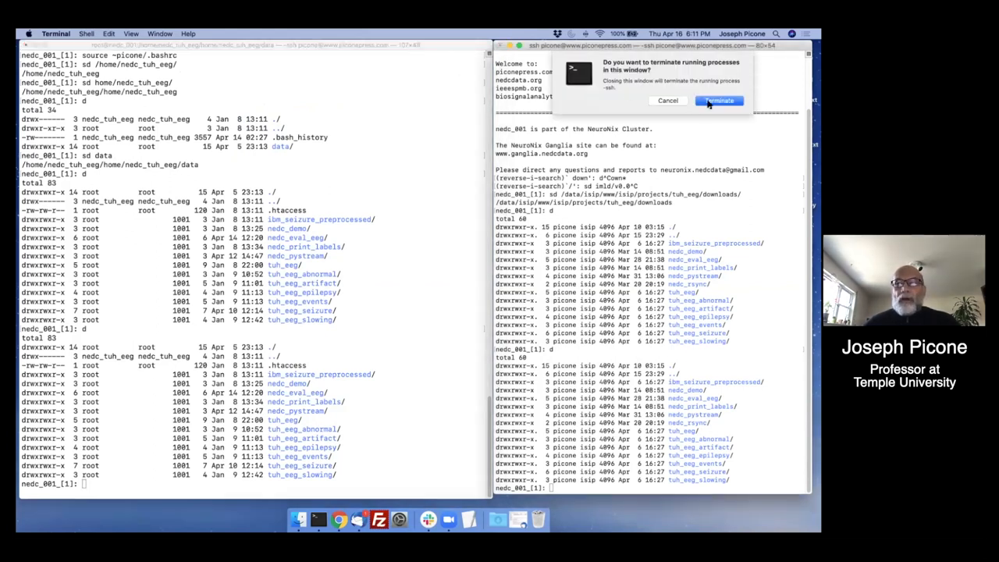
pyautogui.click(717, 100)
pyautogui.write('pwd')
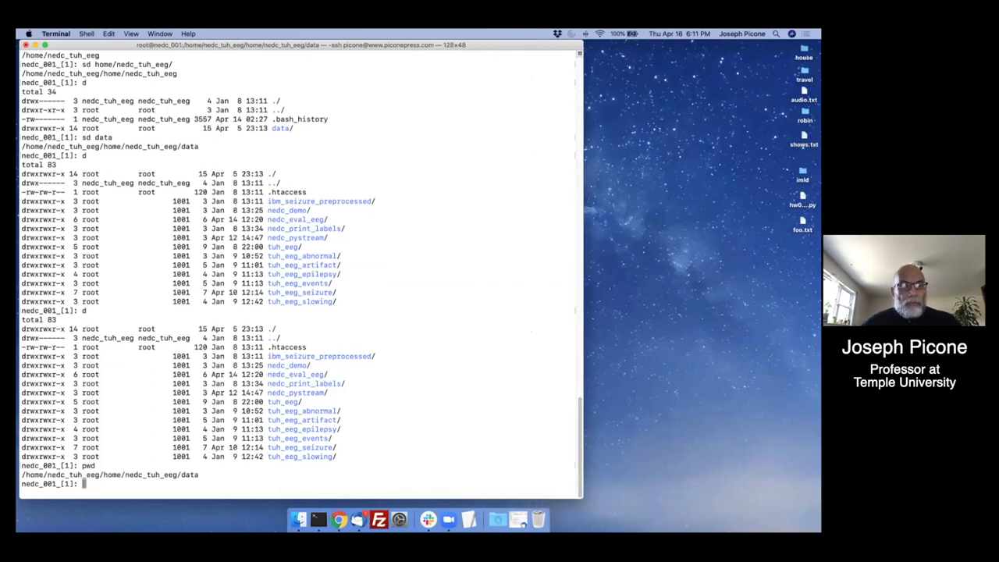
pyautogui.scroll(-3)
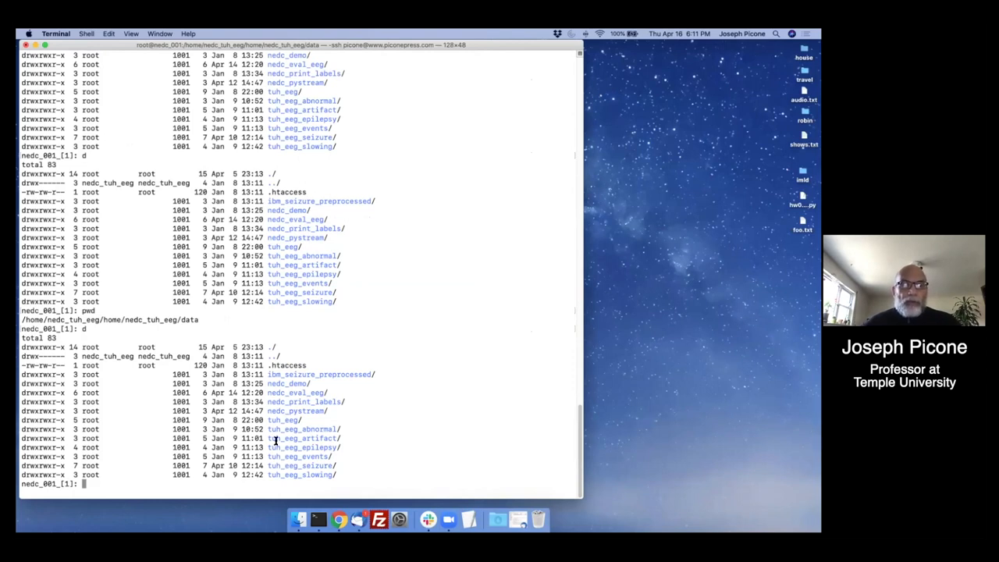
pyautogui.moveTo(268, 429); pyautogui.dragTo(349, 438)
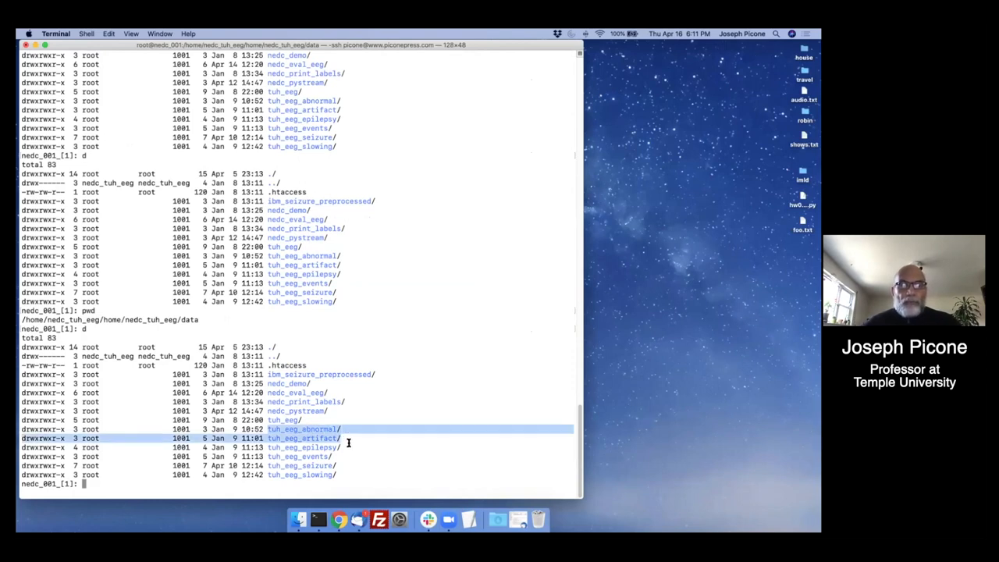
pyautogui.moveTo(349, 428); pyautogui.dragTo(267, 475)
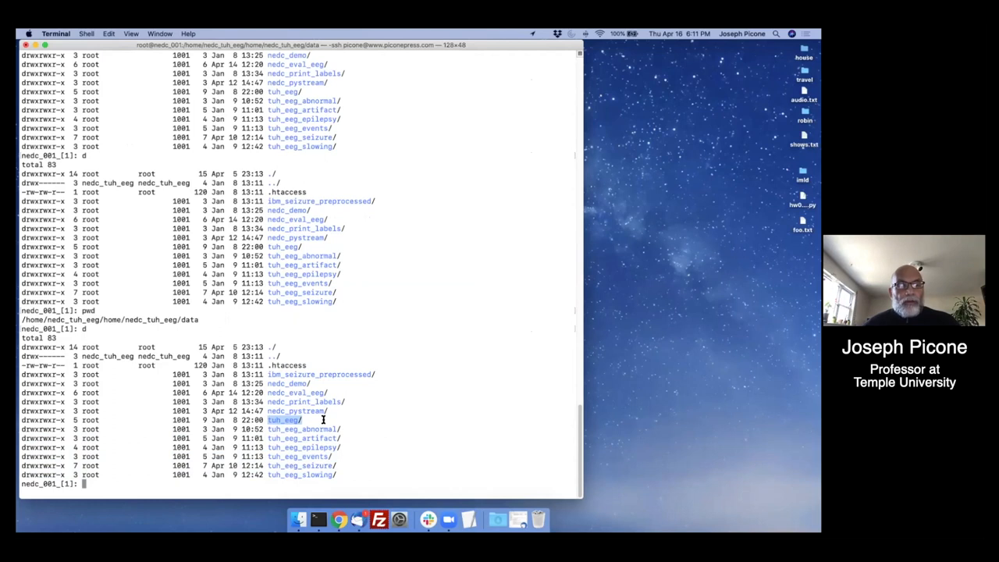
pyautogui.moveTo(304, 469)
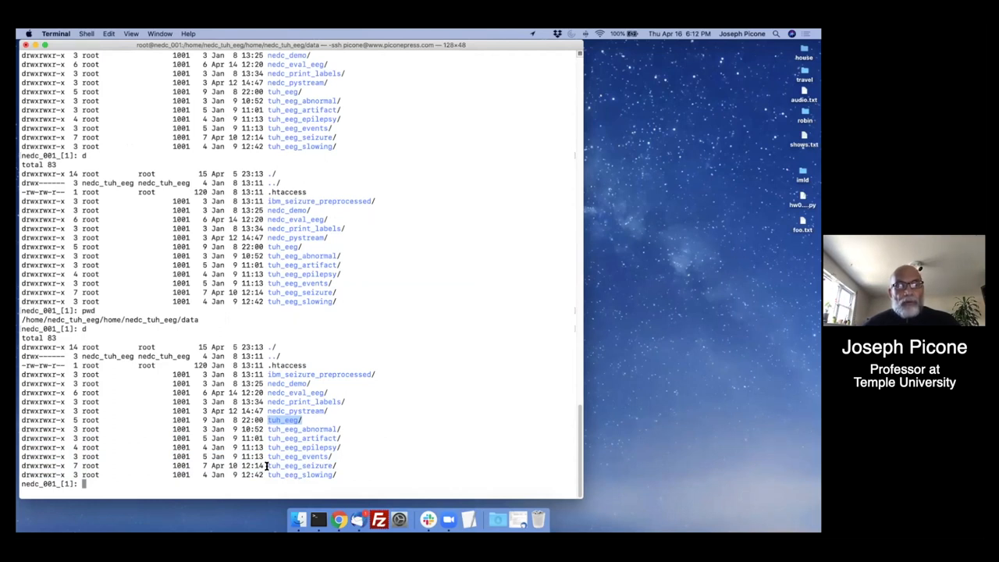
# - Enter tuh_eeg_seizure and its v1.5.1 release, listing the directory along the way
pyautogui.write('sd tuh_eeg')
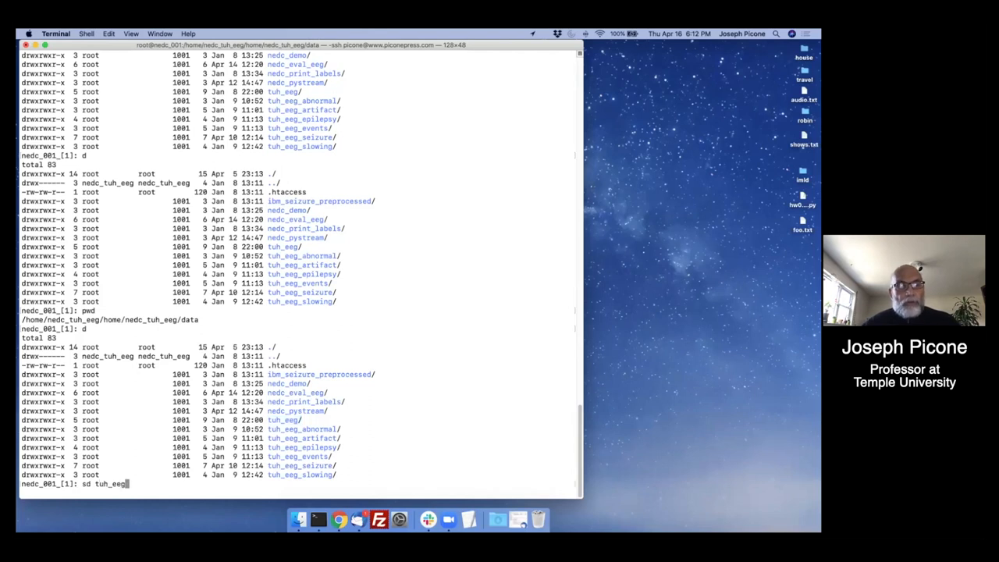
pyautogui.write('seizure/')
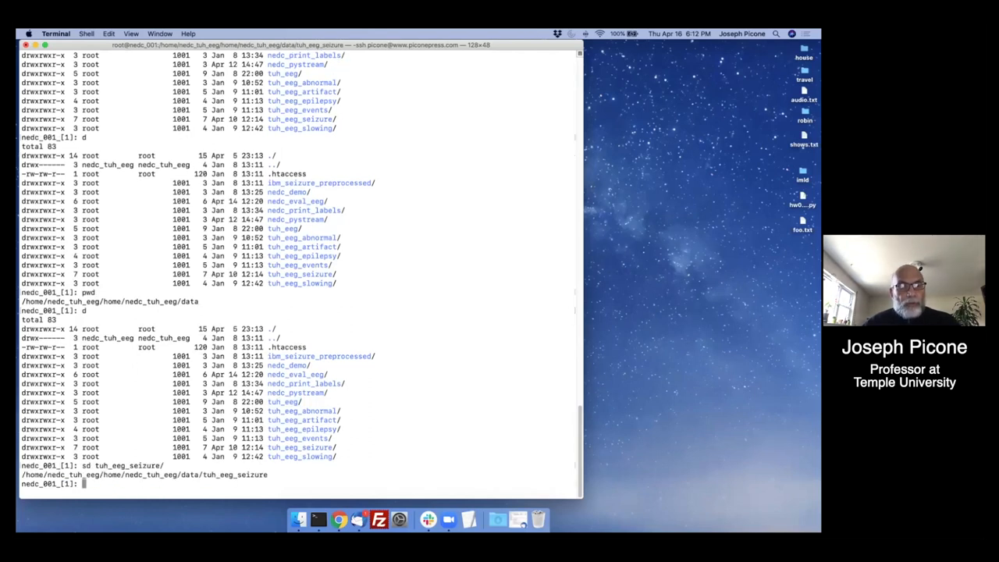
pyautogui.write('dc_001_[1]: d')
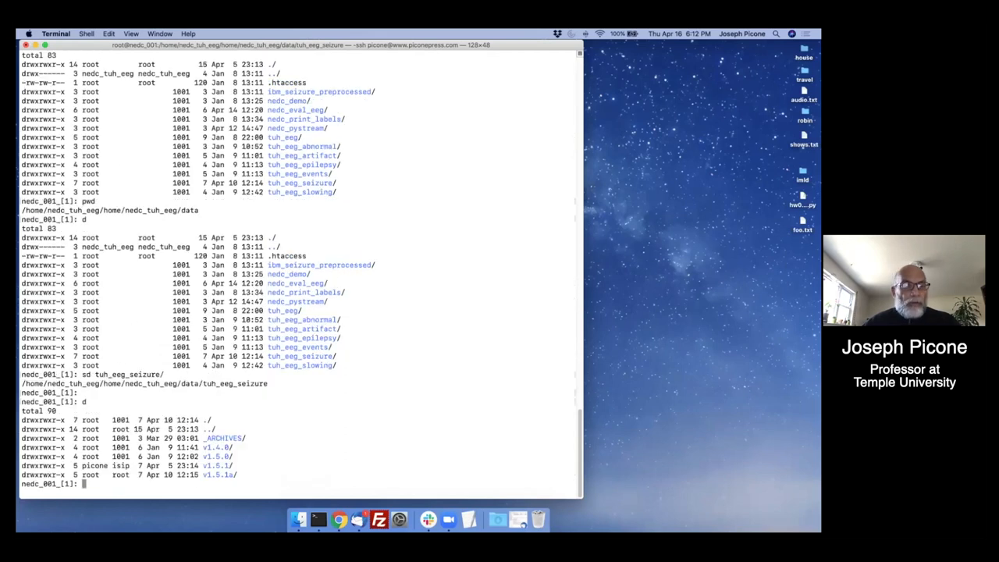
pyautogui.moveTo(240, 508)
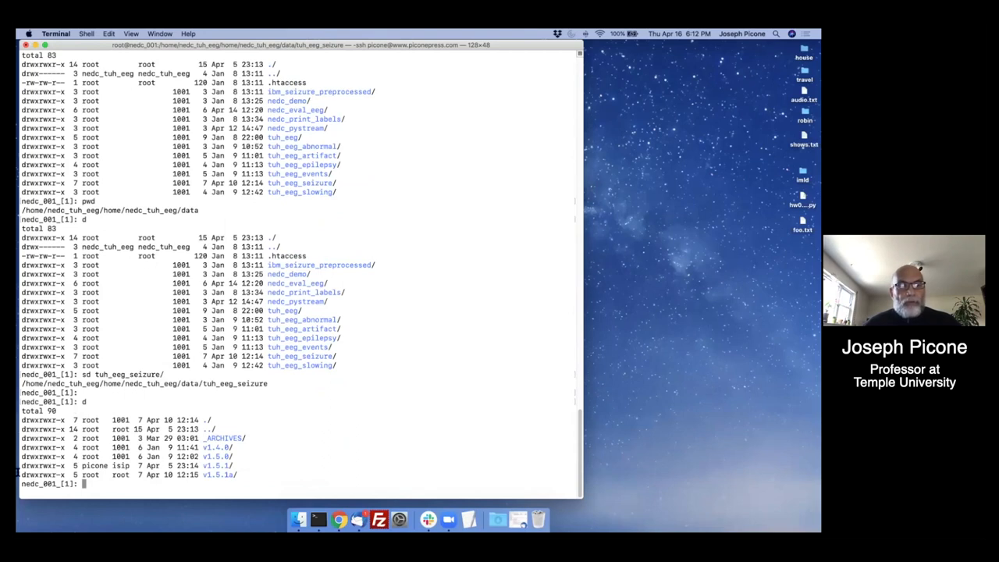
pyautogui.write('sd v')
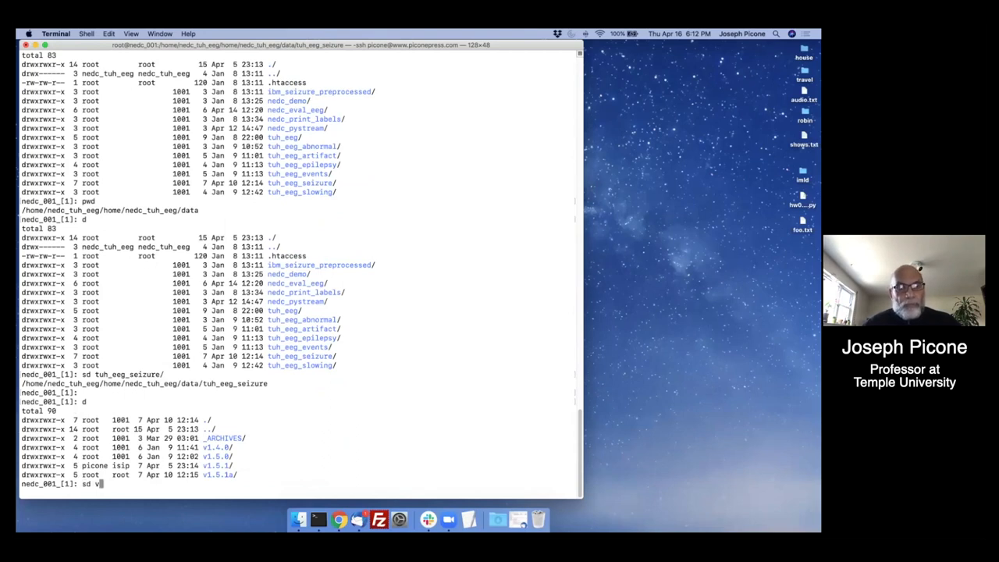
pyautogui.write('1.5.1')
pyautogui.write('d _DOCS')
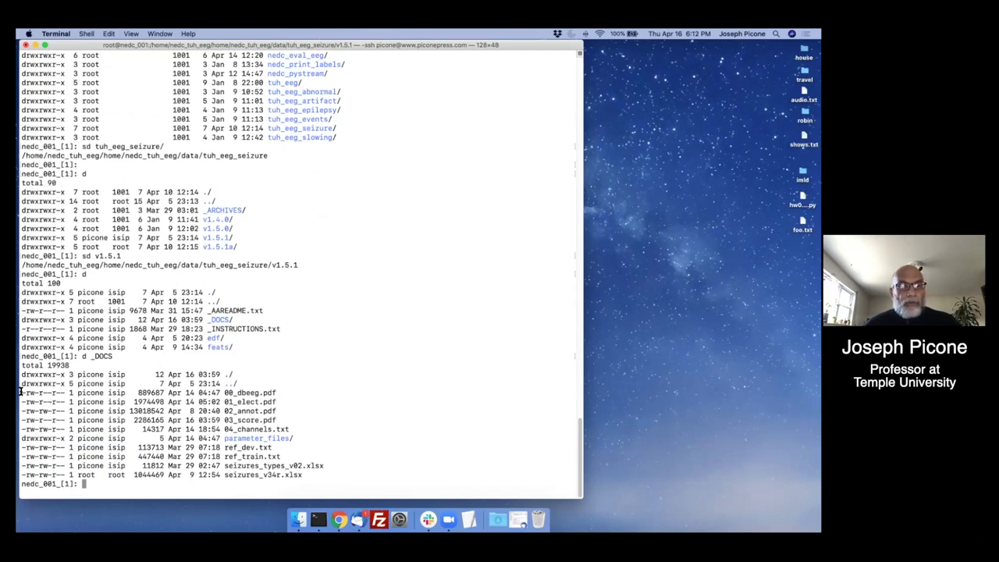
# - Highlight 04_channels.txt, change into _DOCS/, and prepare the command more ref_train.txt
pyautogui.moveTo(24, 393); pyautogui.dragTo(307, 410)
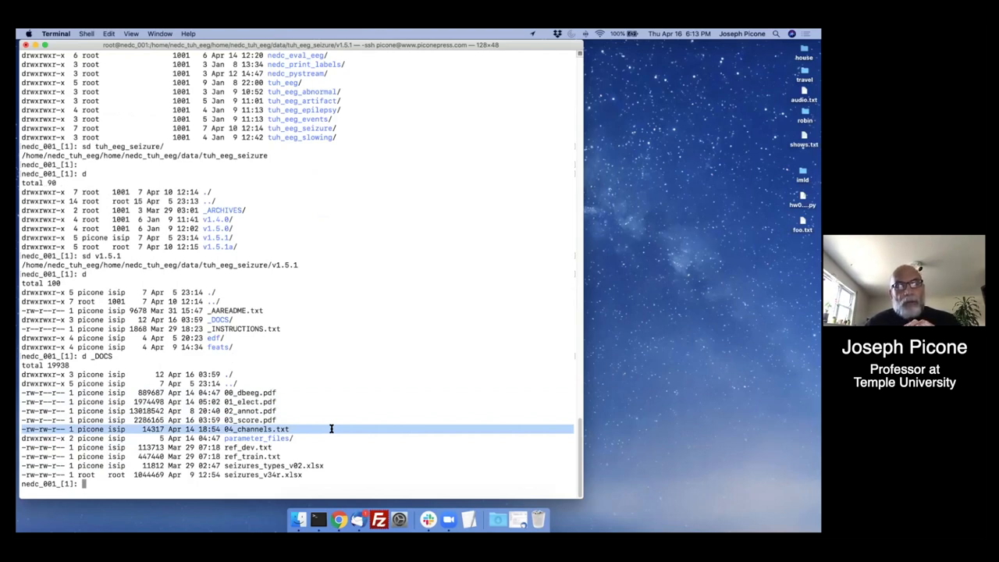
pyautogui.moveTo(532, 35)
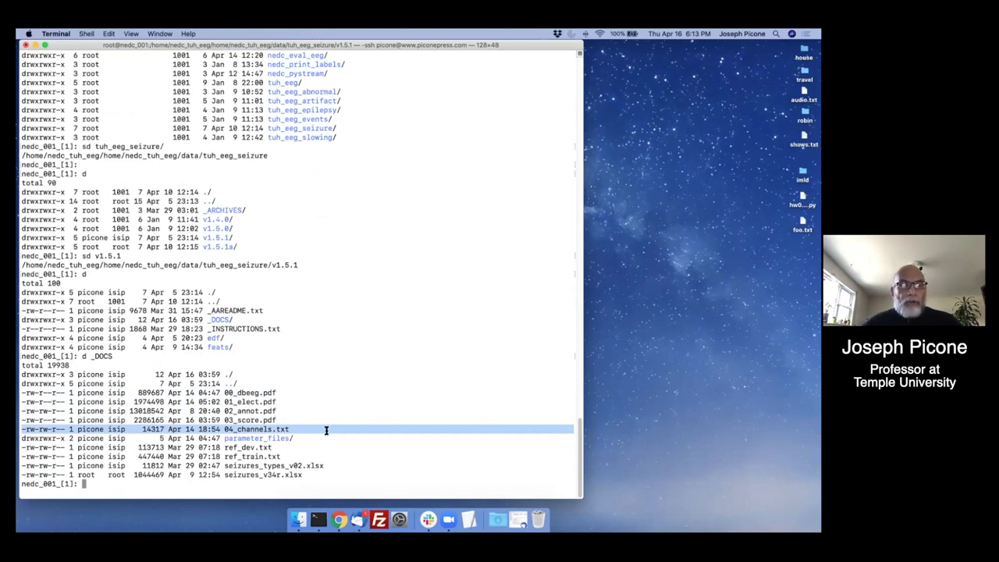
pyautogui.moveTo(21, 447)
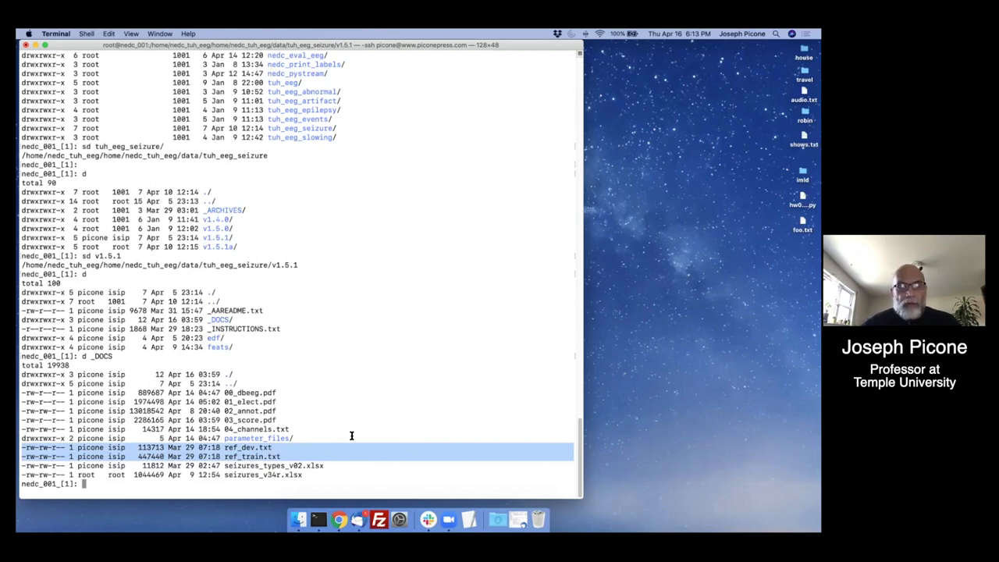
pyautogui.write('more re^C')
pyautogui.write('sd')
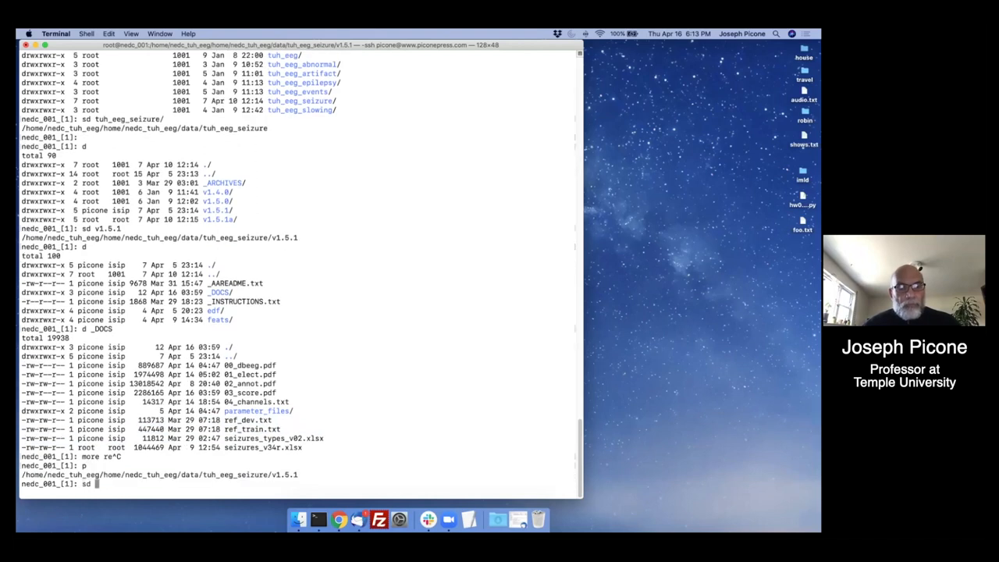
pyautogui.write('_DOCS/')
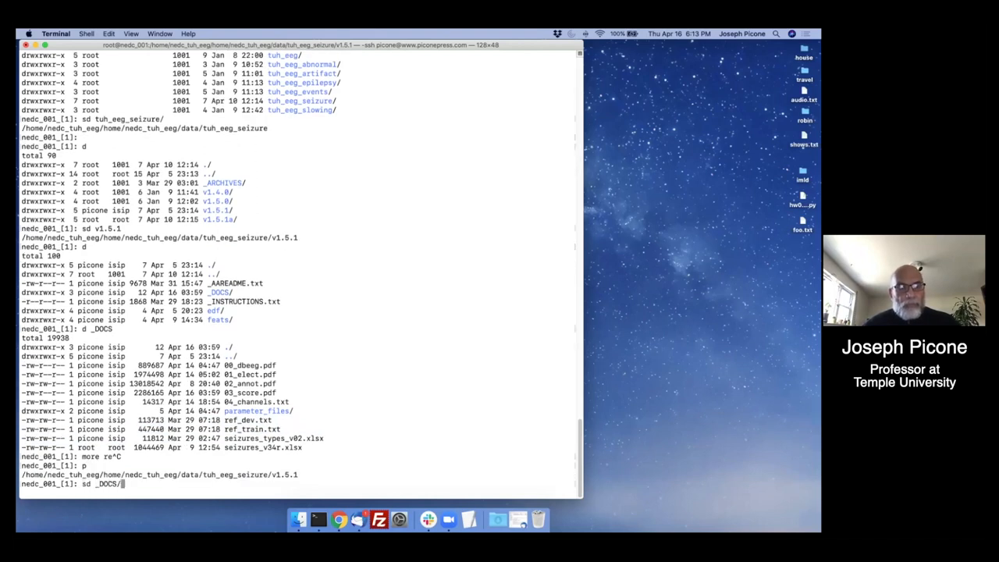
pyautogui.write('more ref_')
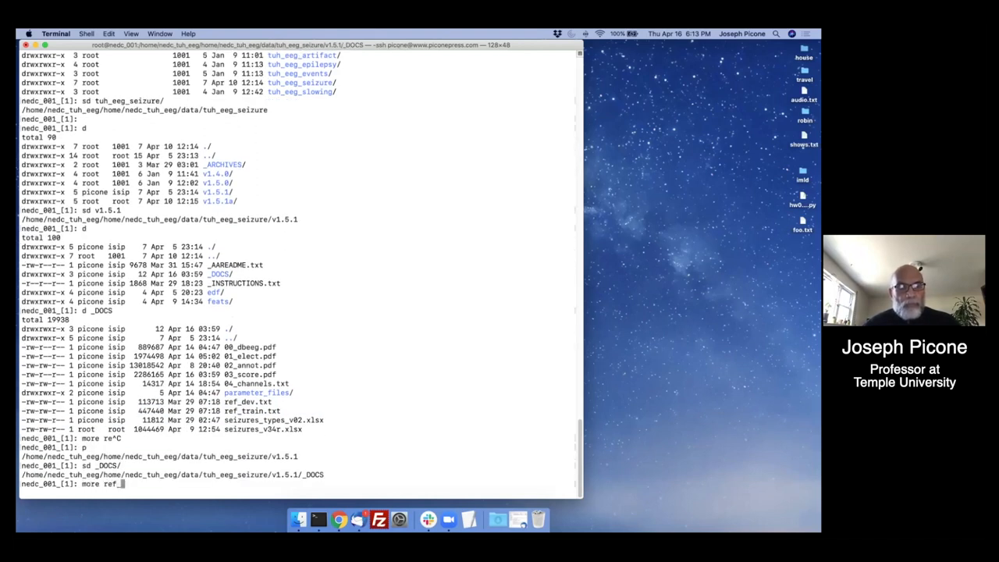
pyautogui.write('train.txt')
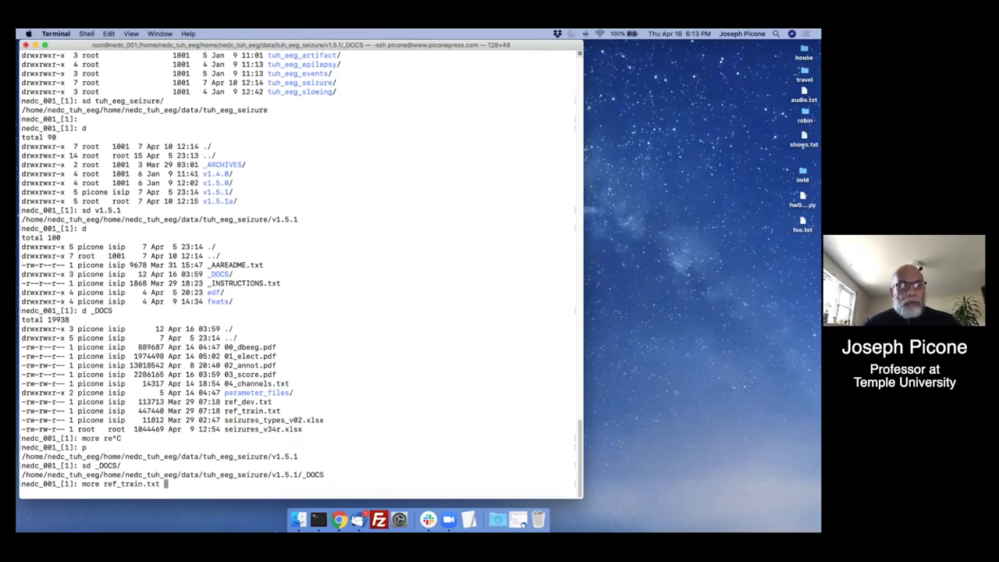
# - Page through ref_train.txt showing background and seizure intervals per session
pyautogui.press('Return')
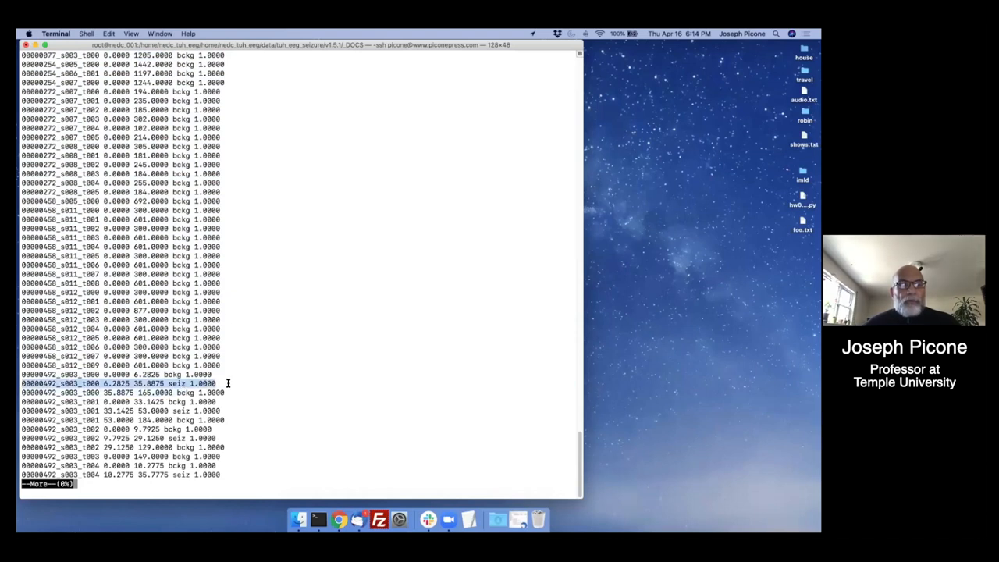
pyautogui.moveTo(181, 353)
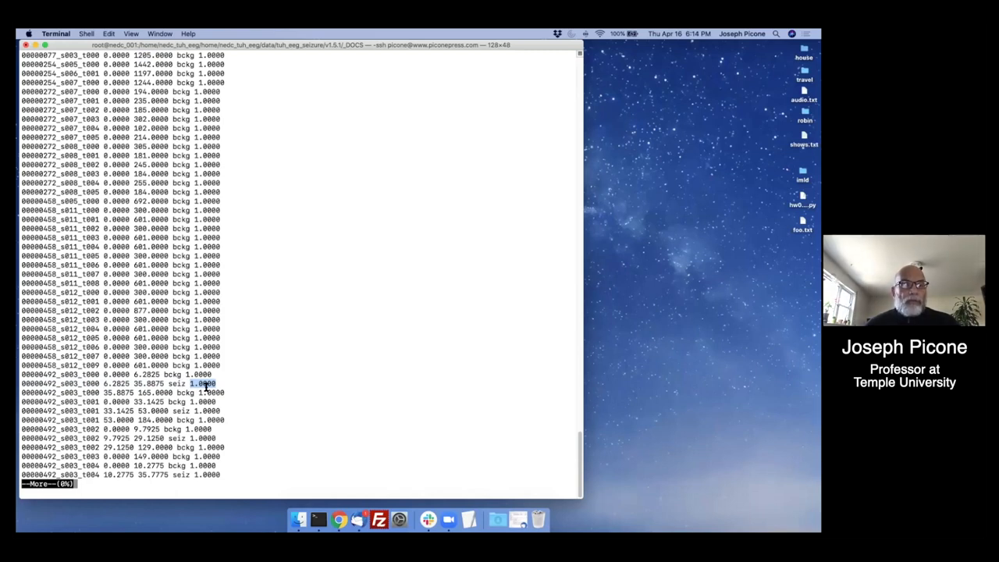
pyautogui.moveTo(209, 390)
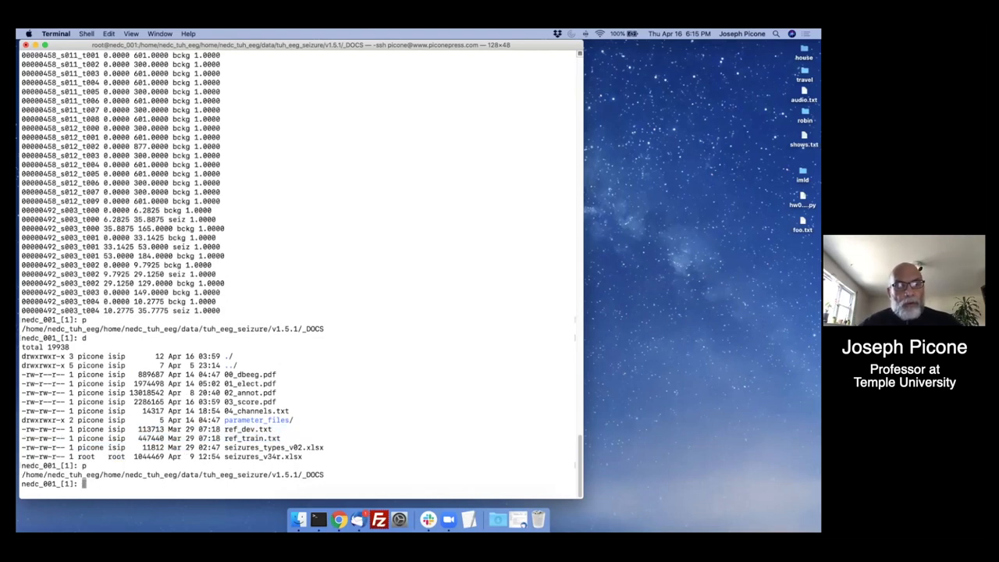
# - Move up to the edf directory and create an empty eval file with touch
pyautogui.write('sd ../ed')
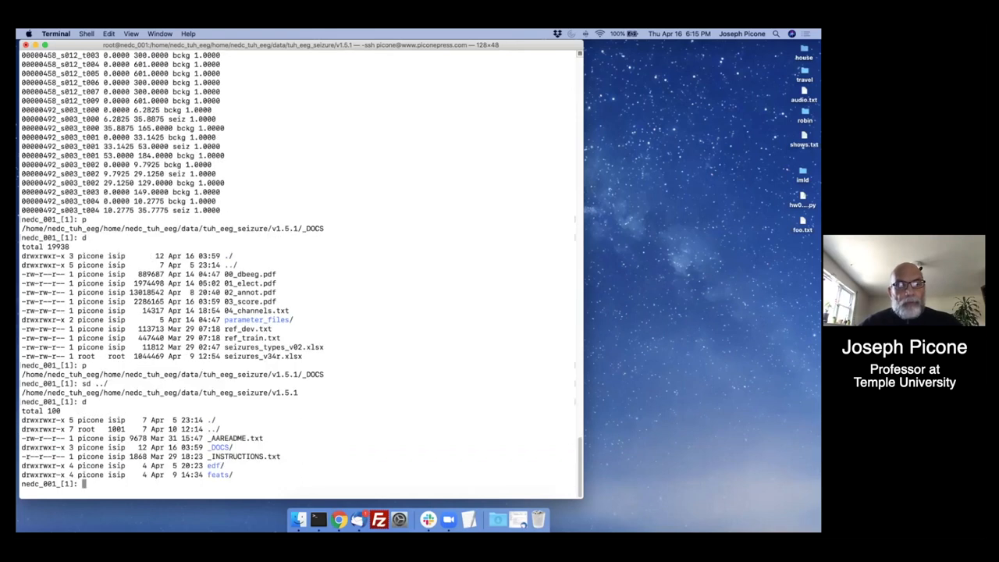
pyautogui.write('sd')
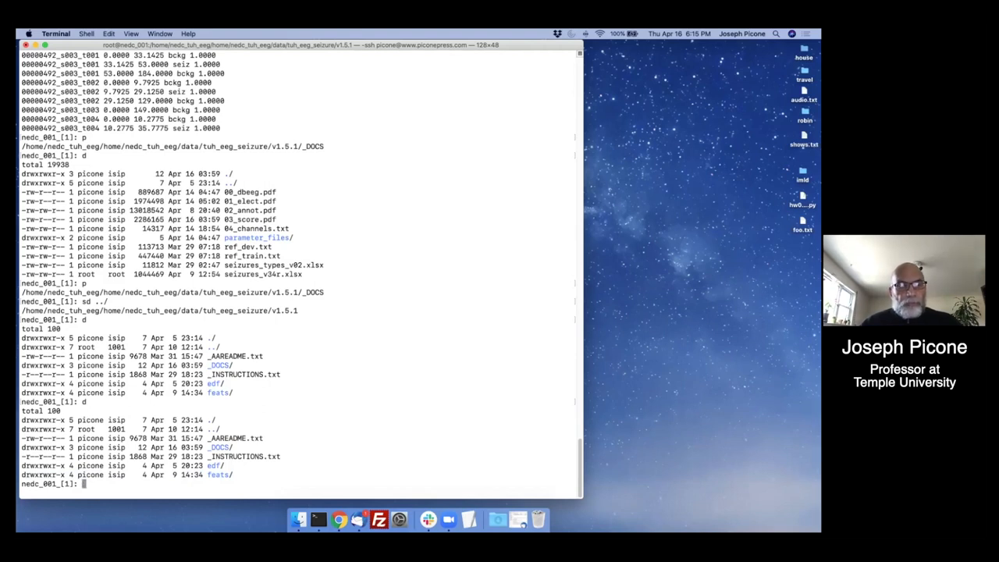
pyautogui.write('sd edf')
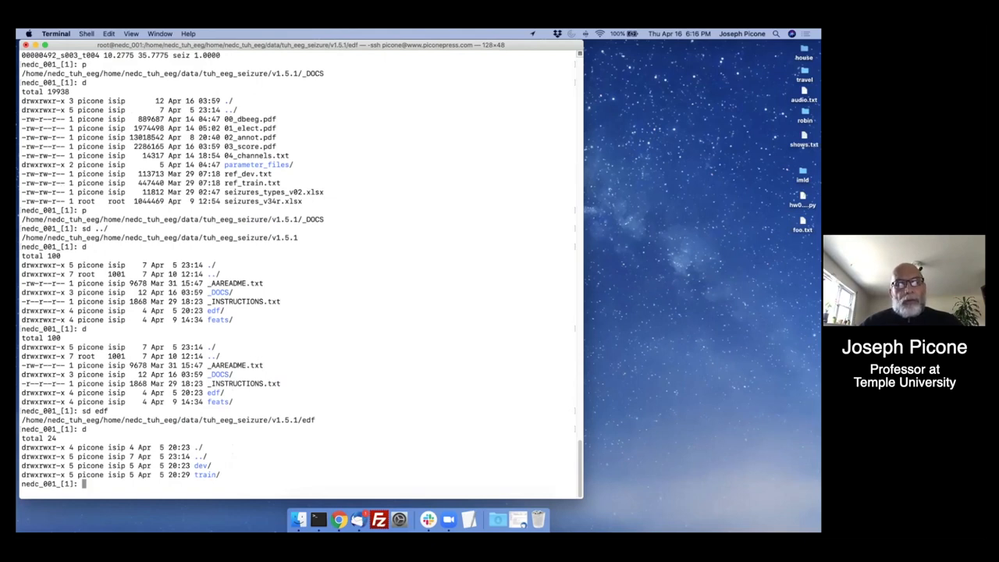
pyautogui.write('touch eval')
pyautogui.write('d')
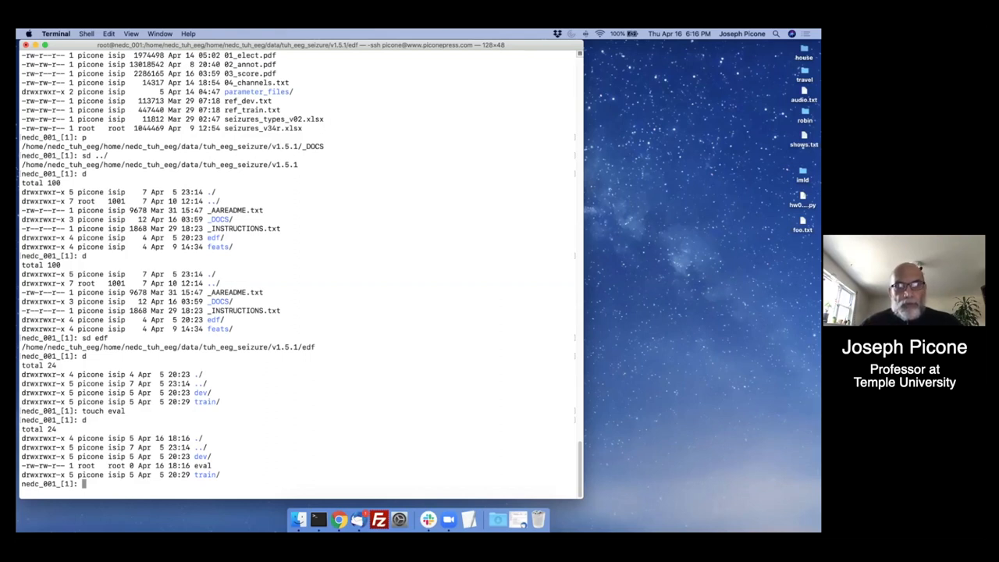
pyautogui.write('fi')
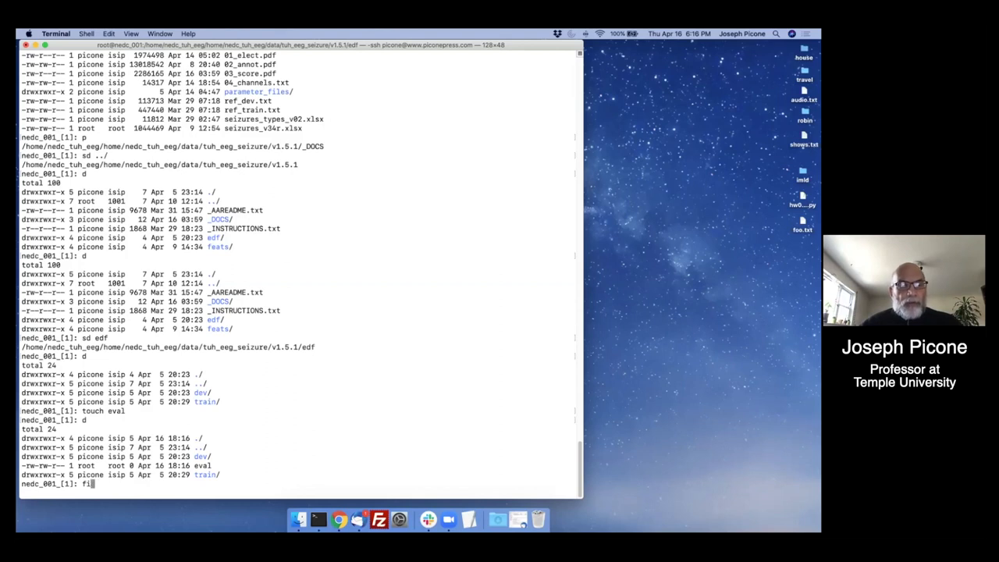
# - Descend into train/01_tcp_ar/000/00000077/s003_2010_01_21 and list its EDF and annotation files
pyautogui.write('sd train/0')
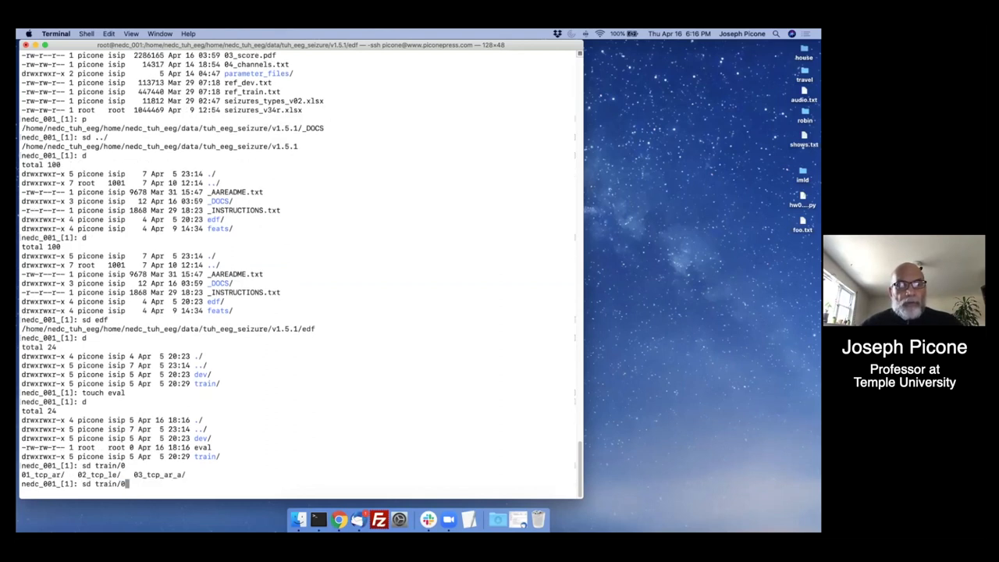
pyautogui.press('Backspace')
pyautogui.write('d')
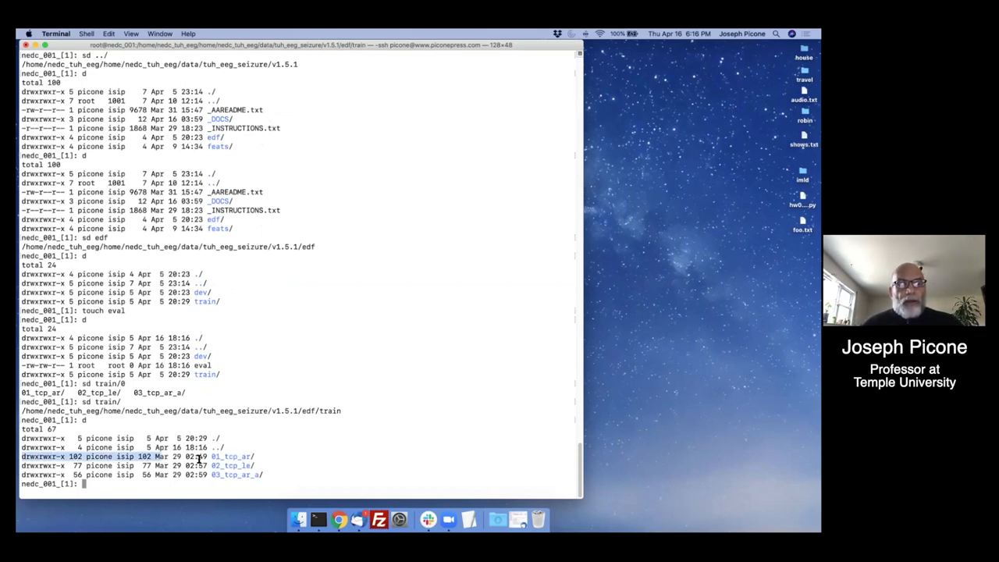
pyautogui.moveTo(24, 456); pyautogui.dragTo(266, 475)
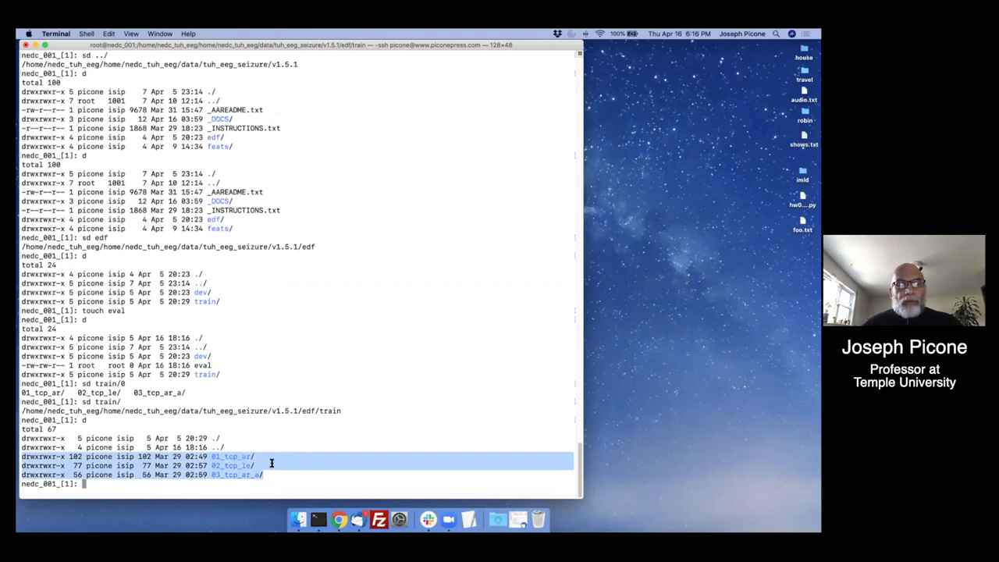
pyautogui.write('sd')
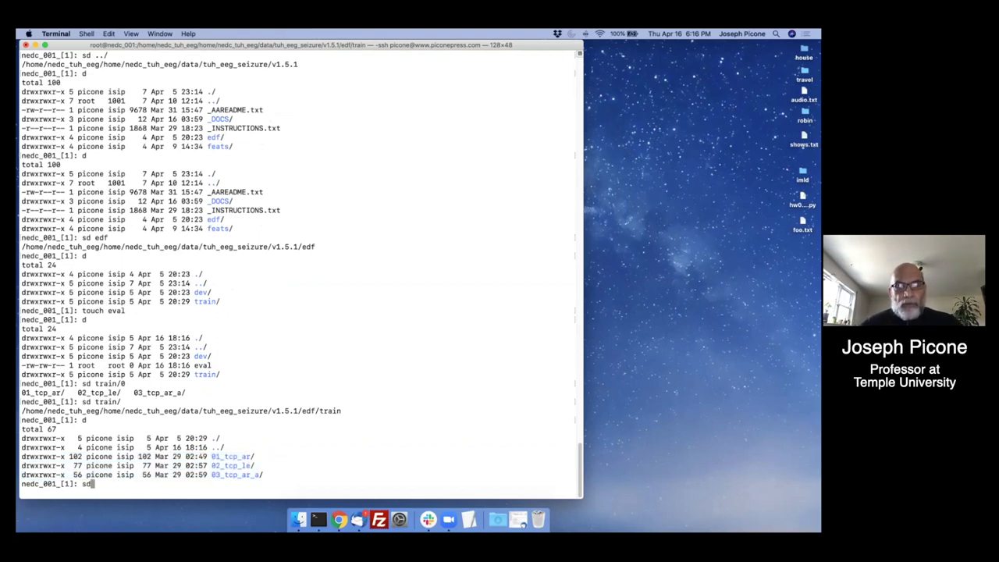
pyautogui.write('01_tcp_ar/')
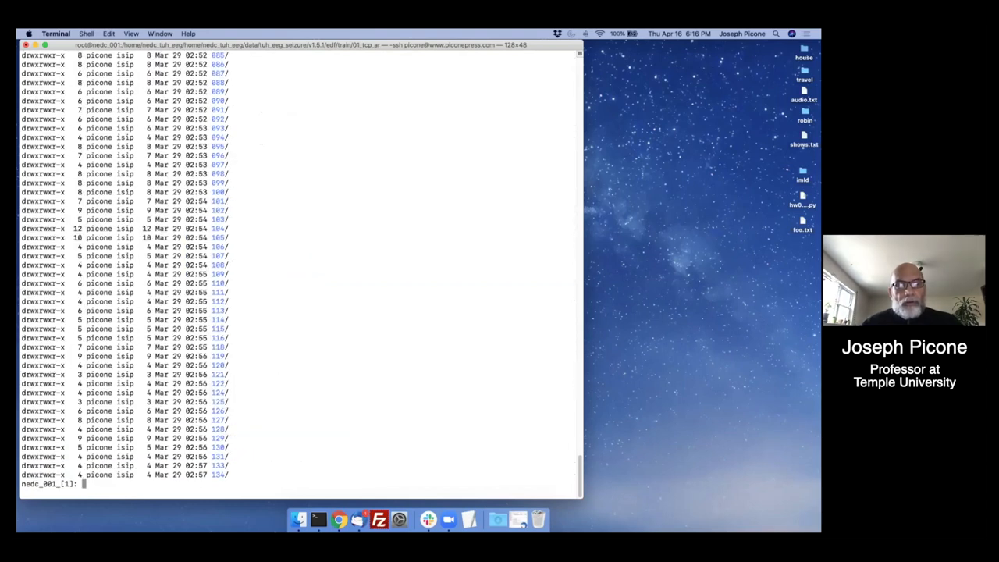
pyautogui.write('sd 000/')
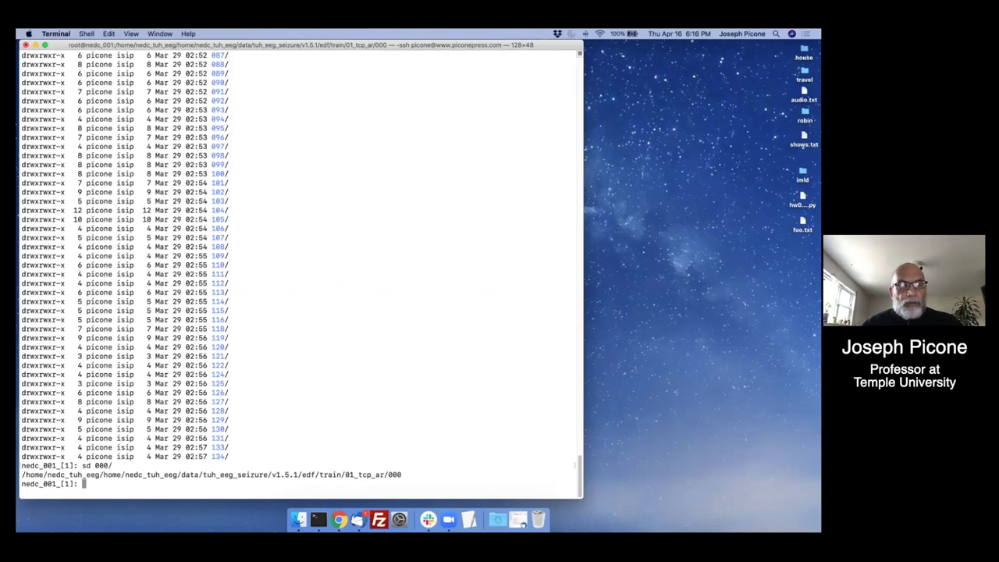
pyautogui.write('d')
pyautogui.write('sd 00000077/')
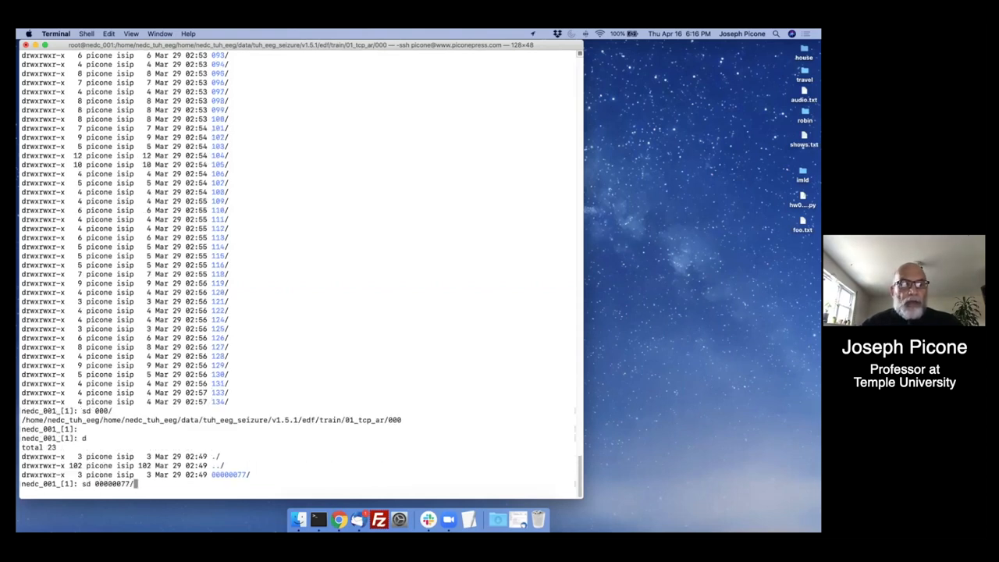
pyautogui.press('enter')
pyautogui.write('sd')
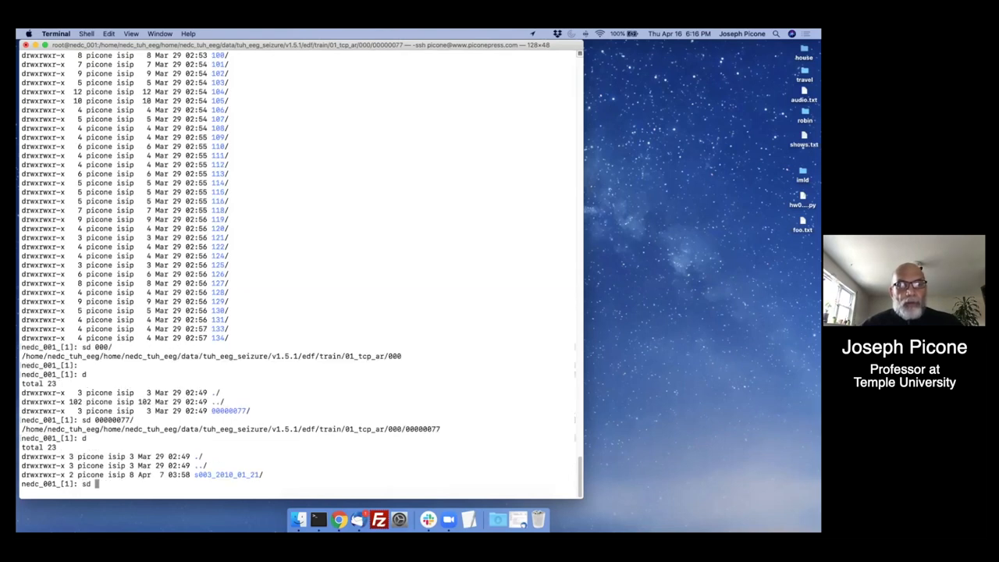
pyautogui.write('s03')
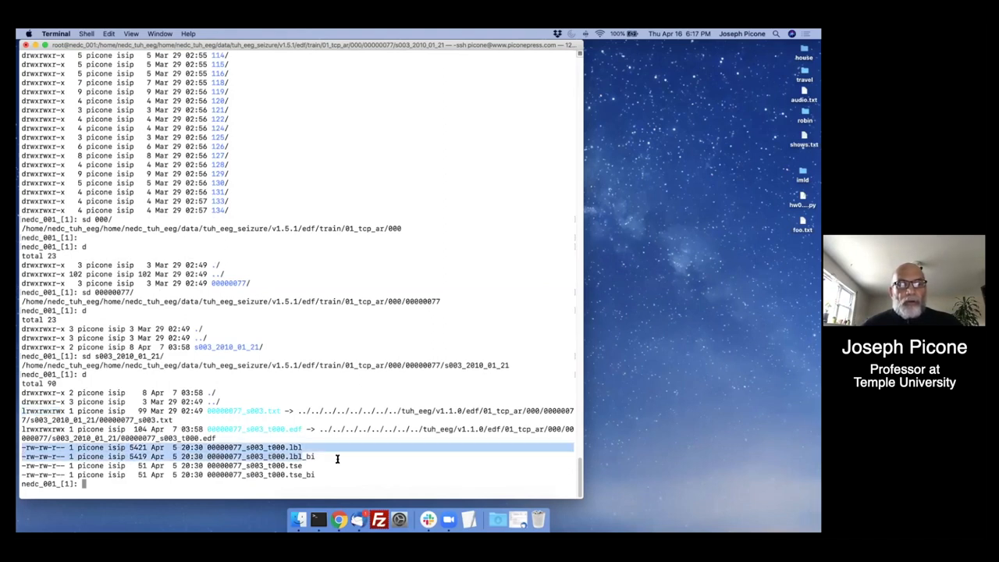
pyautogui.moveTo(337, 459); pyautogui.dragTo(352, 475)
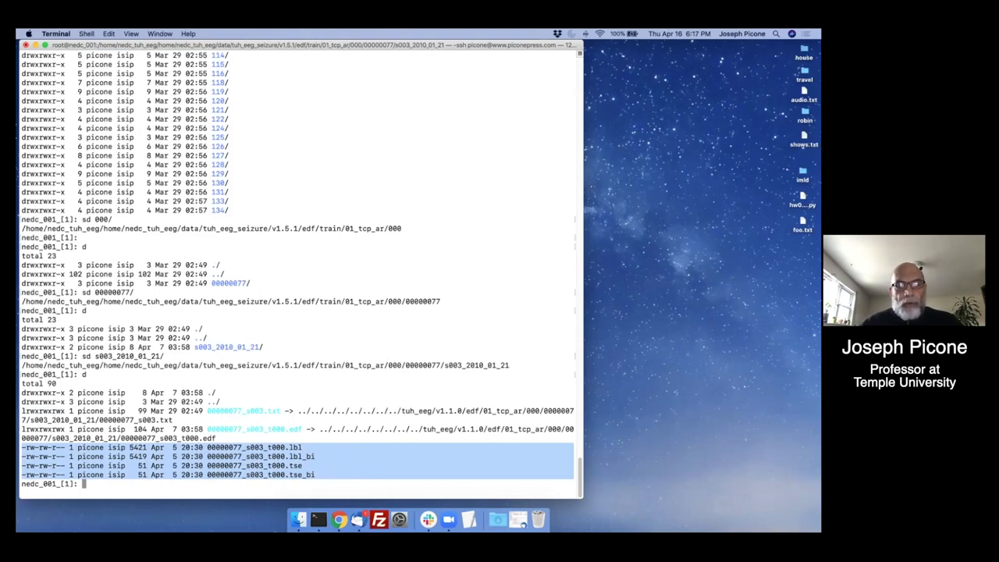
# - Page the raw contents of 00000077_s003_t000.edf with more, then begin a nedc header command
pyautogui.write('more 00000077_s003_')
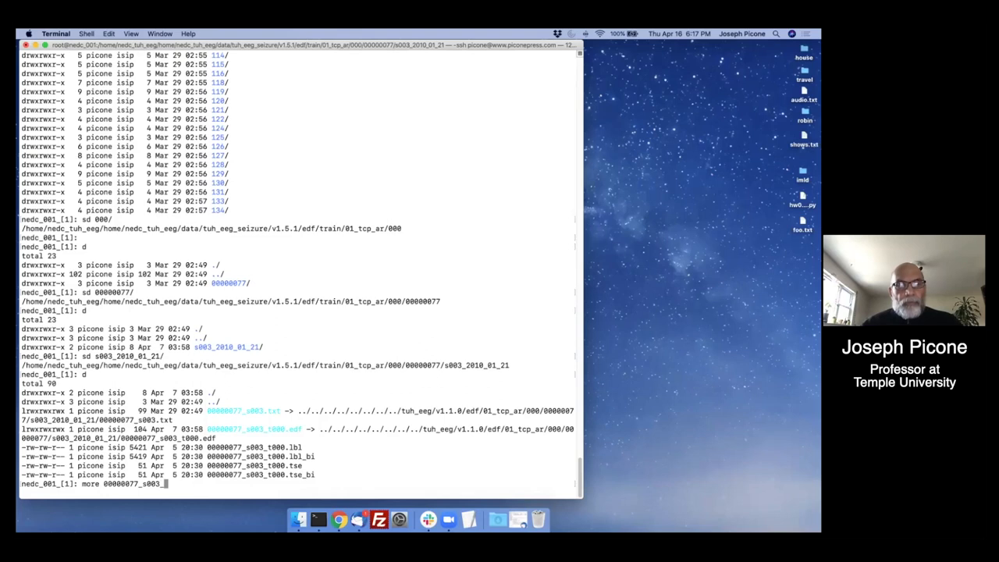
pyautogui.write('t000.')
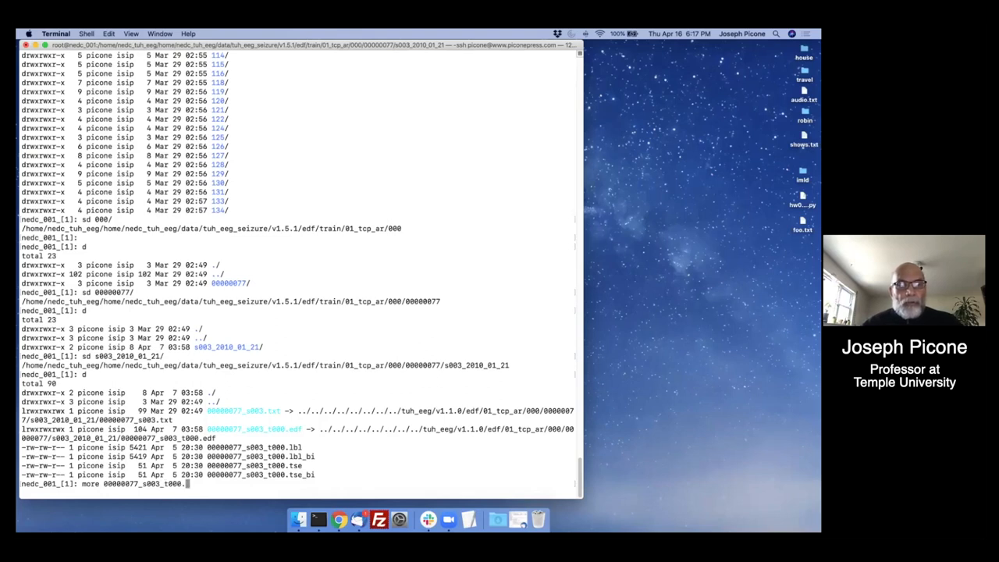
pyautogui.write('edf')
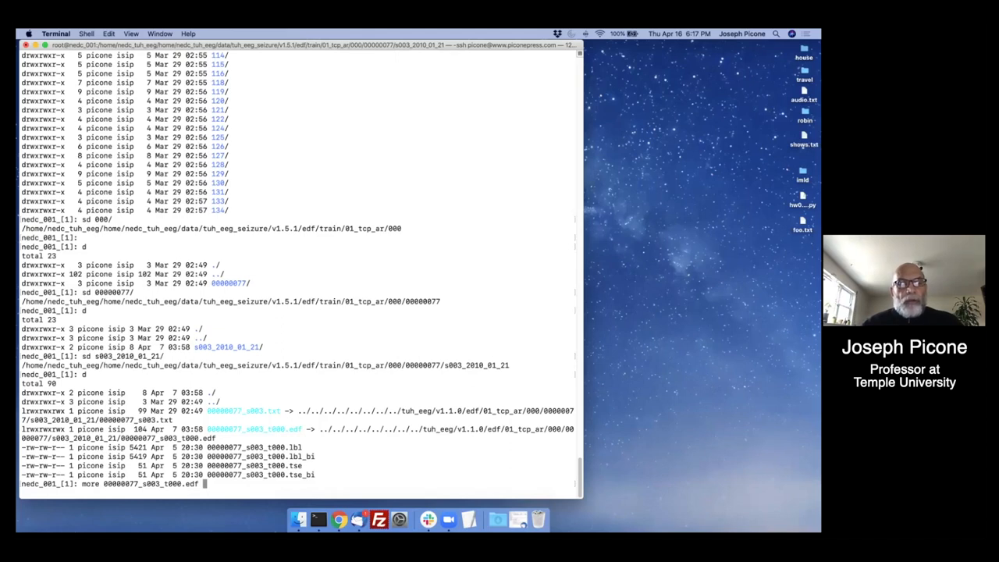
pyautogui.press('enter')
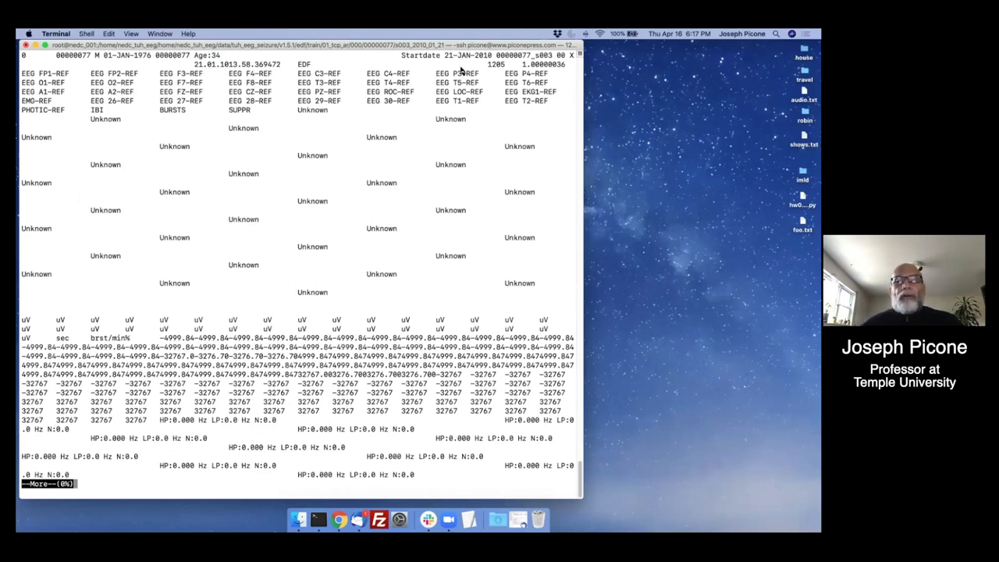
pyautogui.moveTo(189, 70)
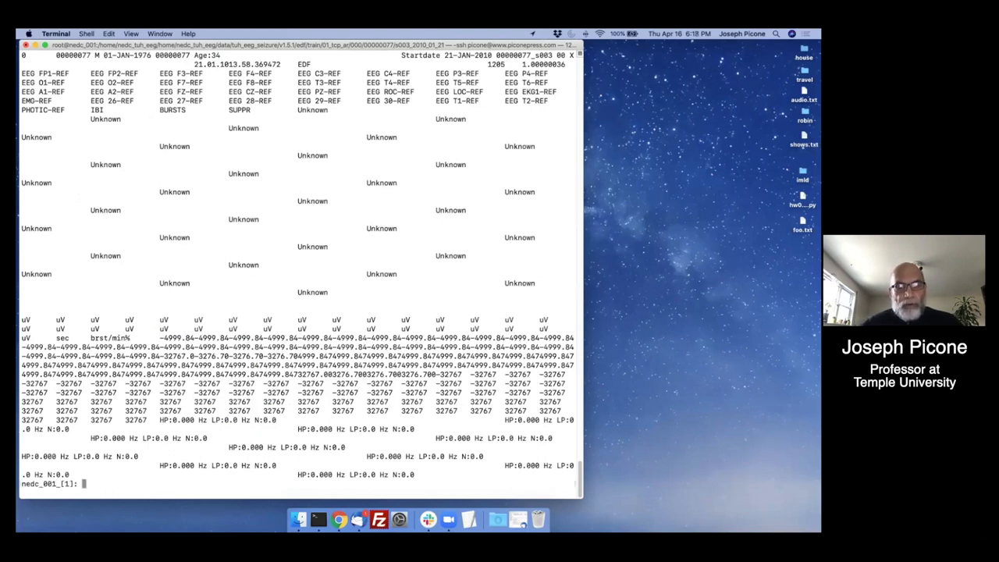
pyautogui.write('nedc')
pyautogui.write('ndc_print_header 00000077_s003_t000.edf')
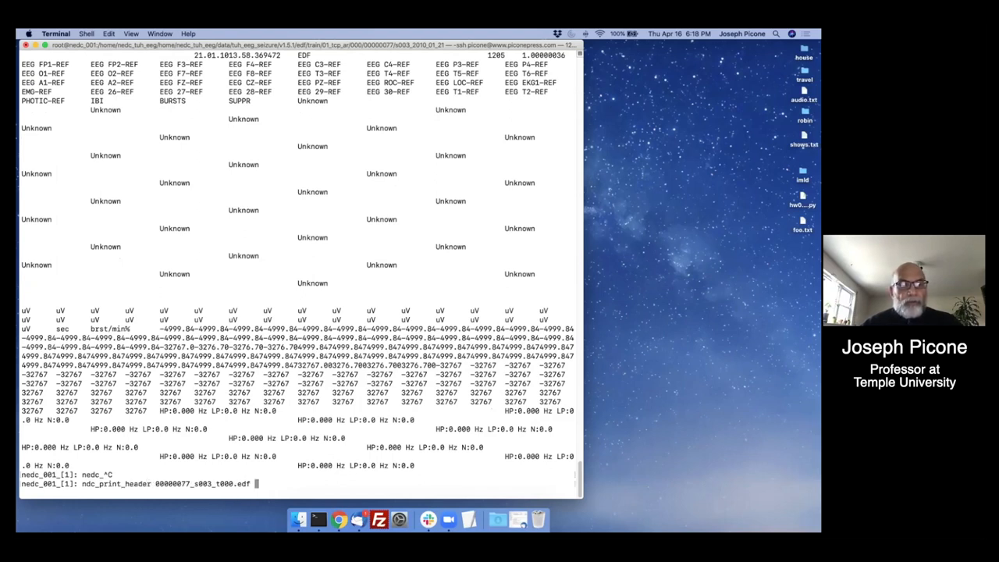
# - Pipe ndc_print_header of 00000077_s003_t000.edf through more and review its channel labels
pyautogui.write('| more')
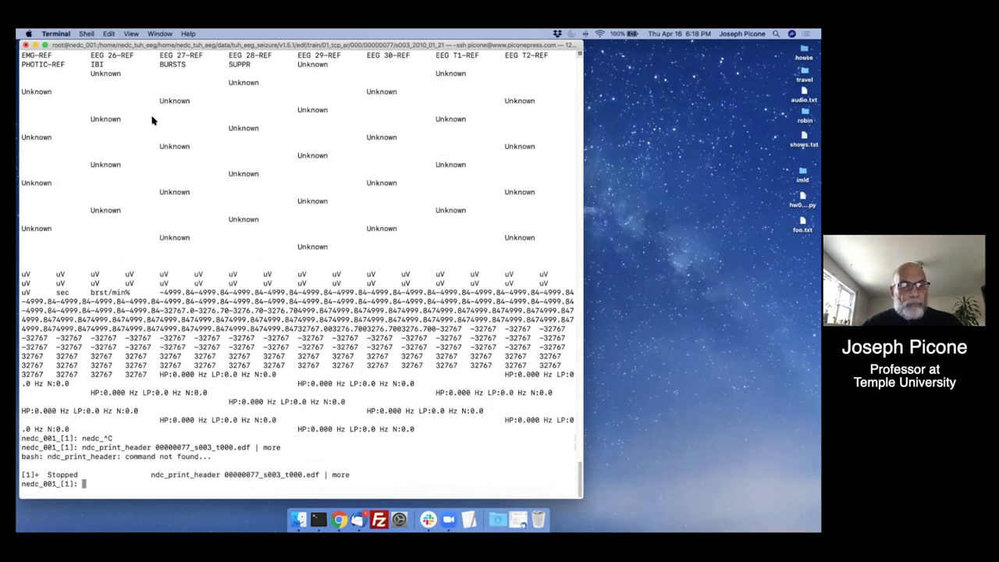
pyautogui.write('ndc_print_header 00000077_s003_t000.edf | more')
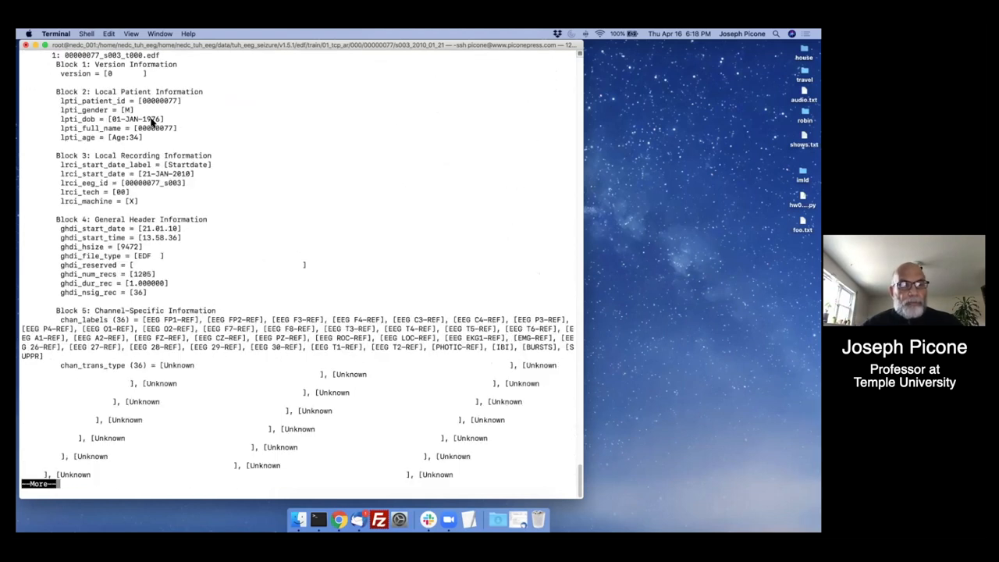
pyautogui.moveTo(129, 80)
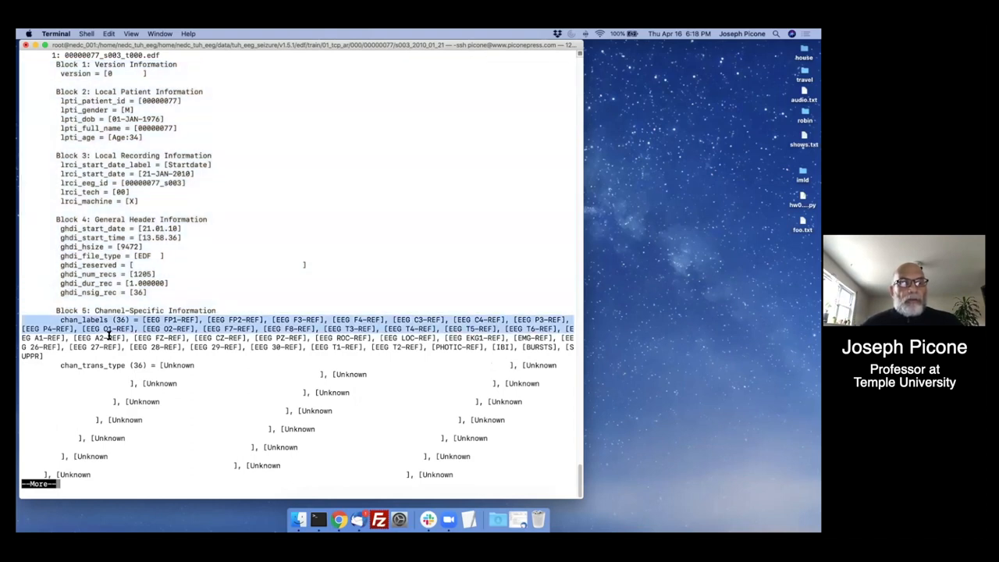
pyautogui.moveTo(109, 328); pyautogui.dragTo(204, 356)
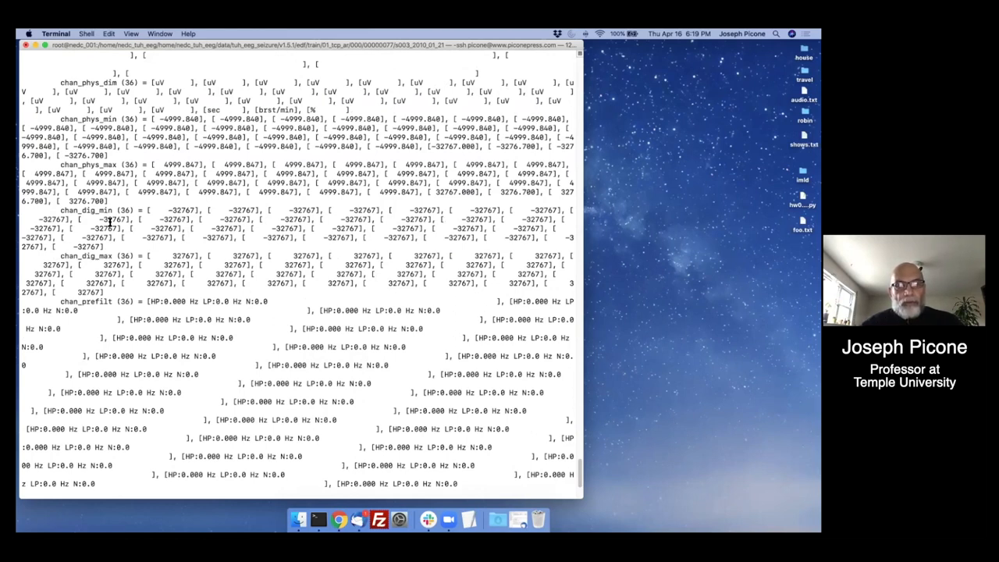
pyautogui.scroll(-3)
pyautogui.write('more *.txt')
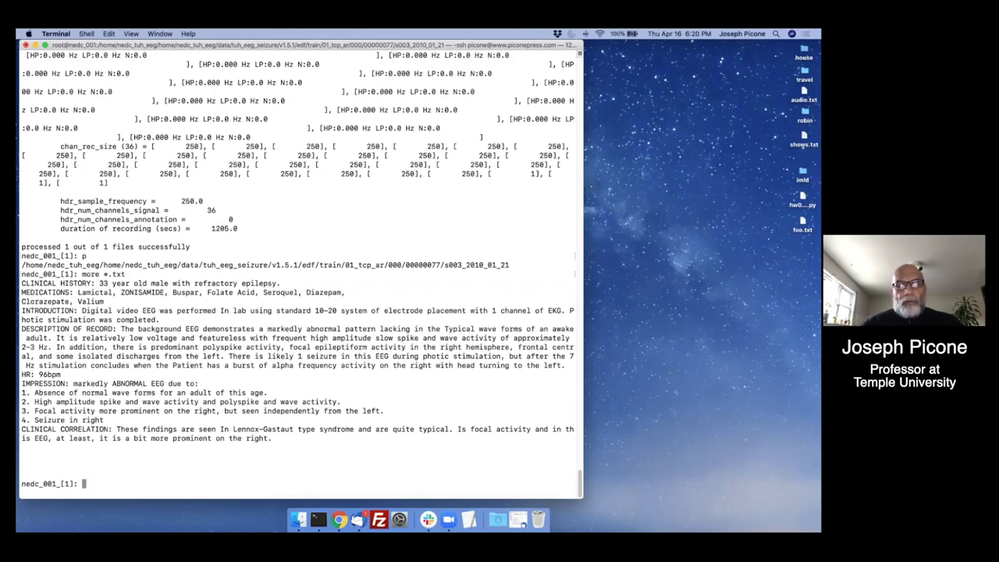
# - Print the working directory and climb back up to the v1.5.1 edf directory
pyautogui.write('pwd')
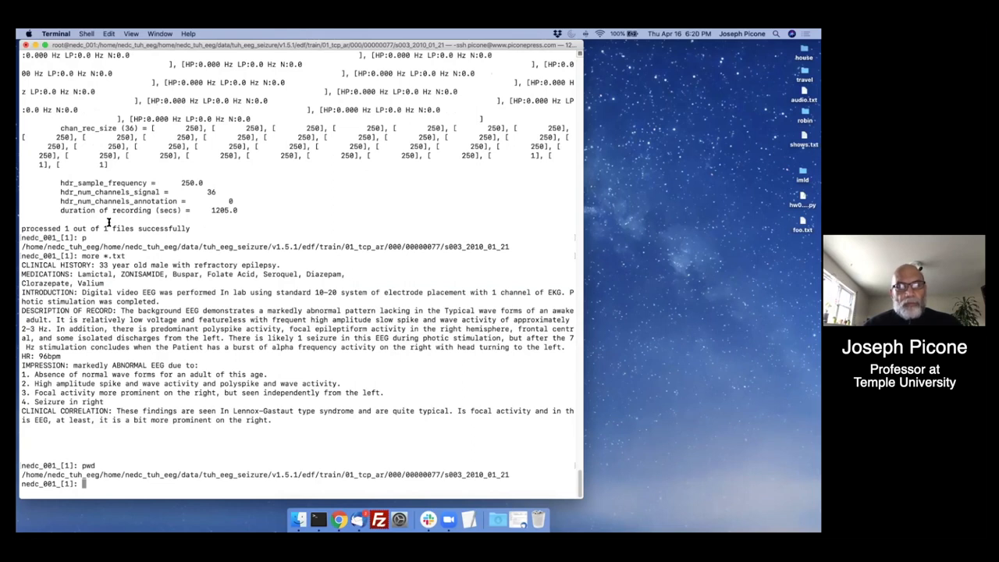
pyautogui.write('sd')
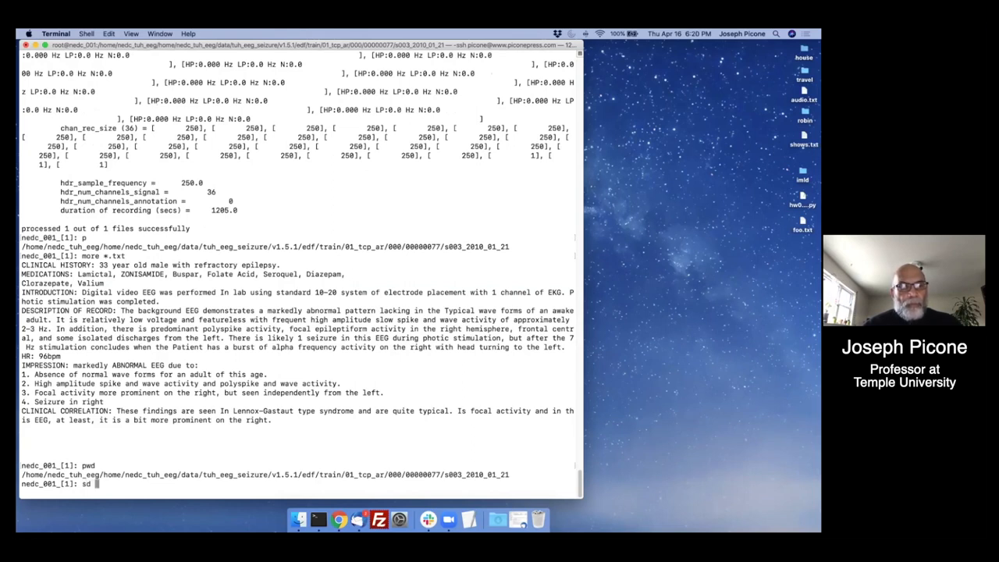
pyautogui.write('../../../')
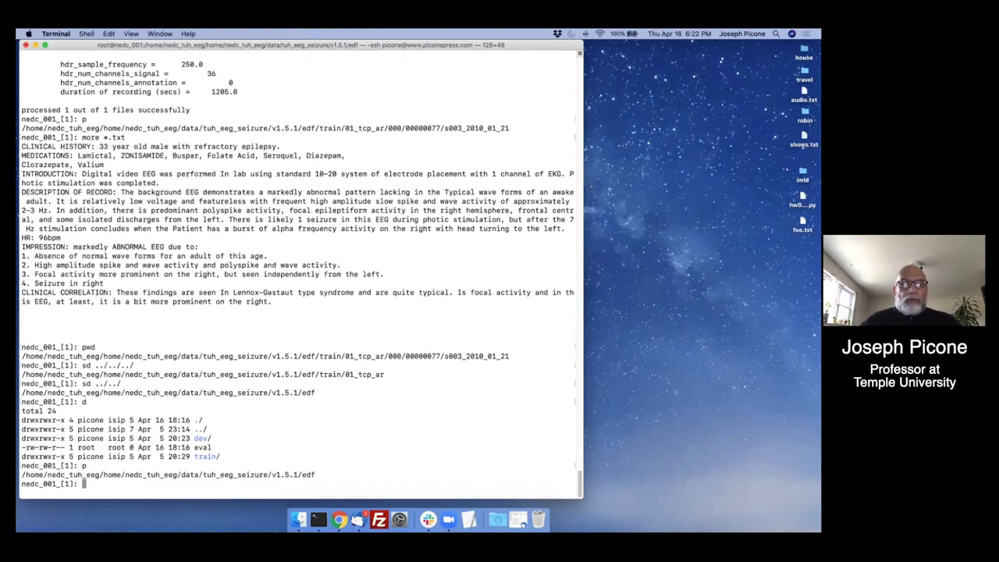
# - Move up to tuh_eeg_seizure, then into nedc_eval_eeg and its v3.3.1 release
pyautogui.write('sd')
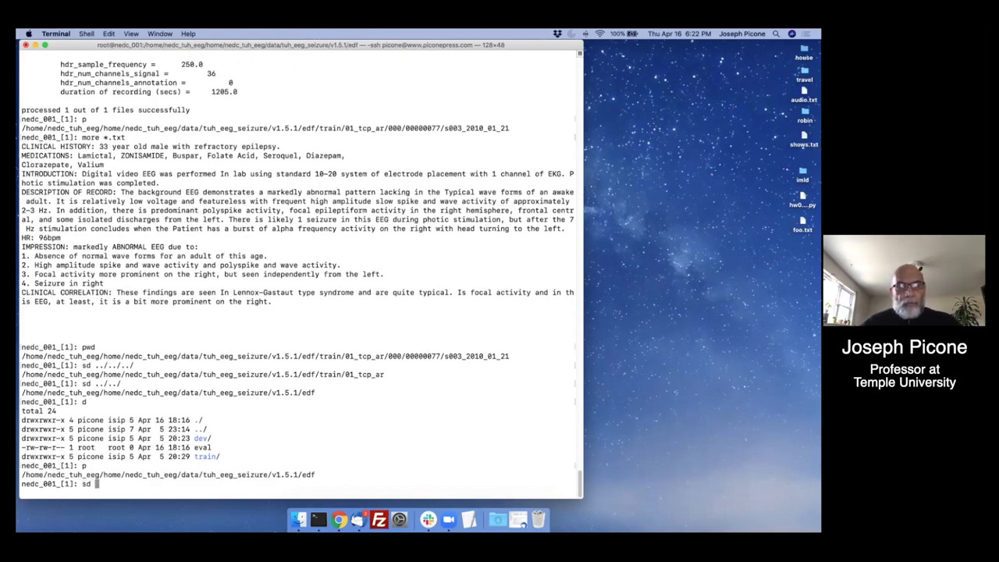
pyautogui.write('../')
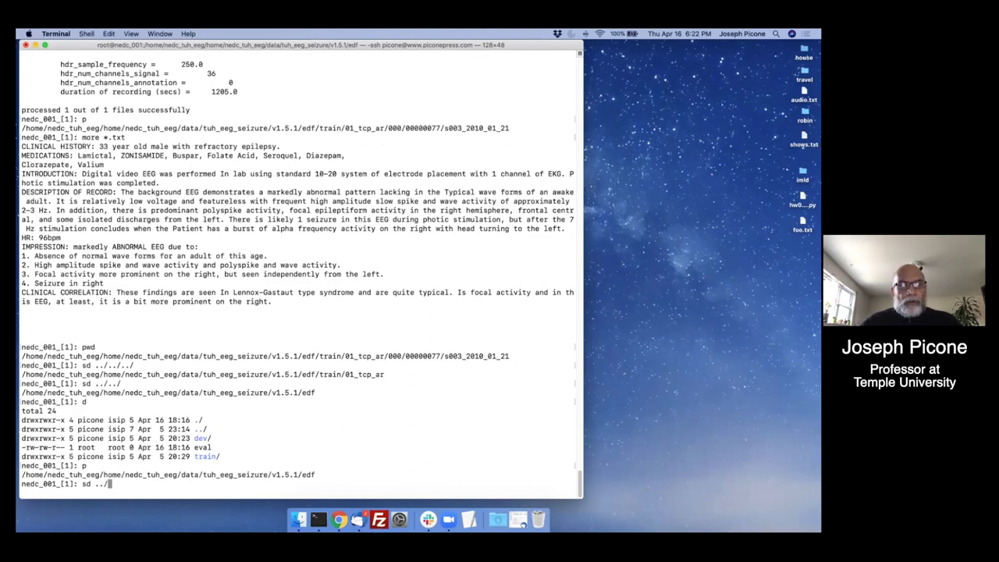
pyautogui.press('Return')
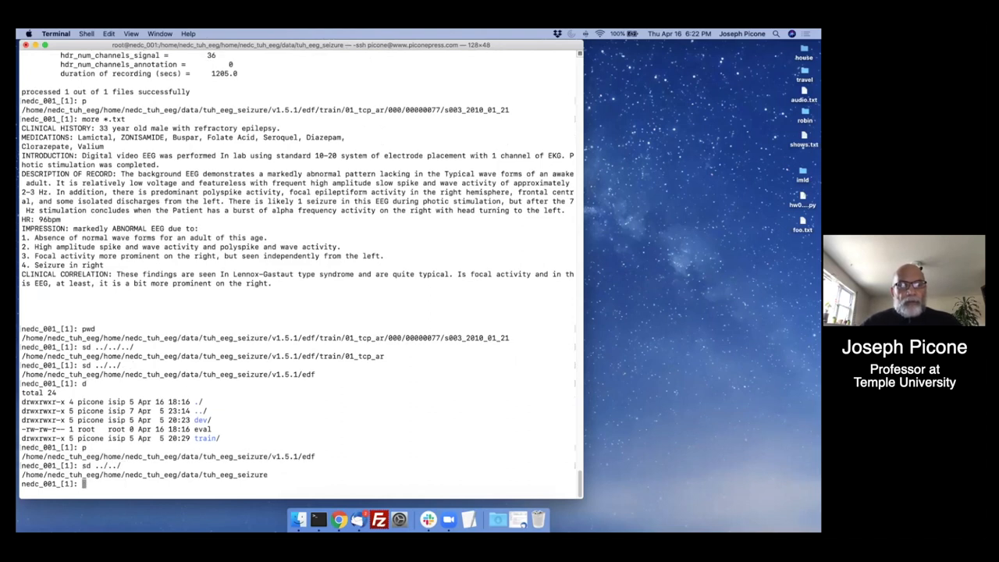
pyautogui.write('sd ../')
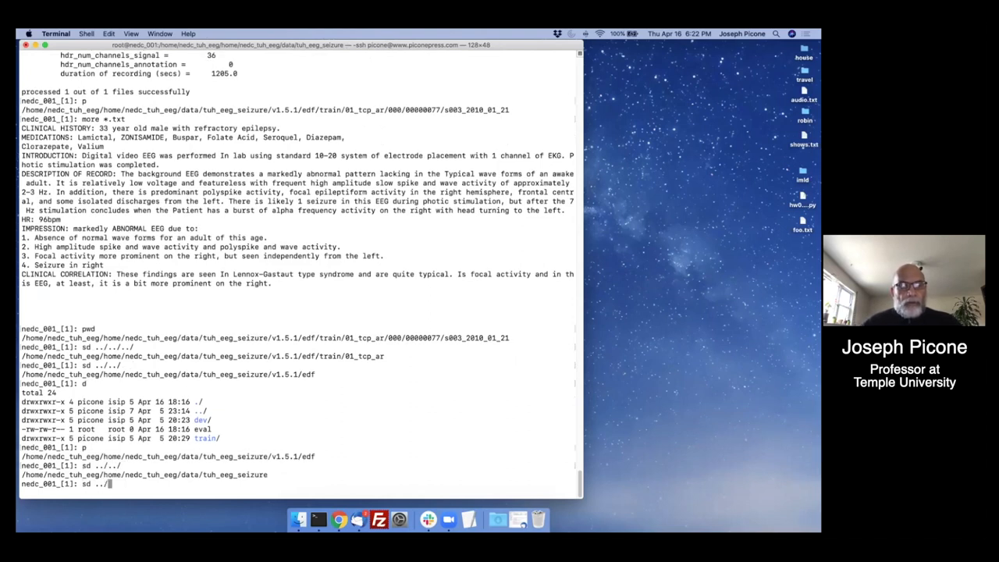
pyautogui.write('ne')
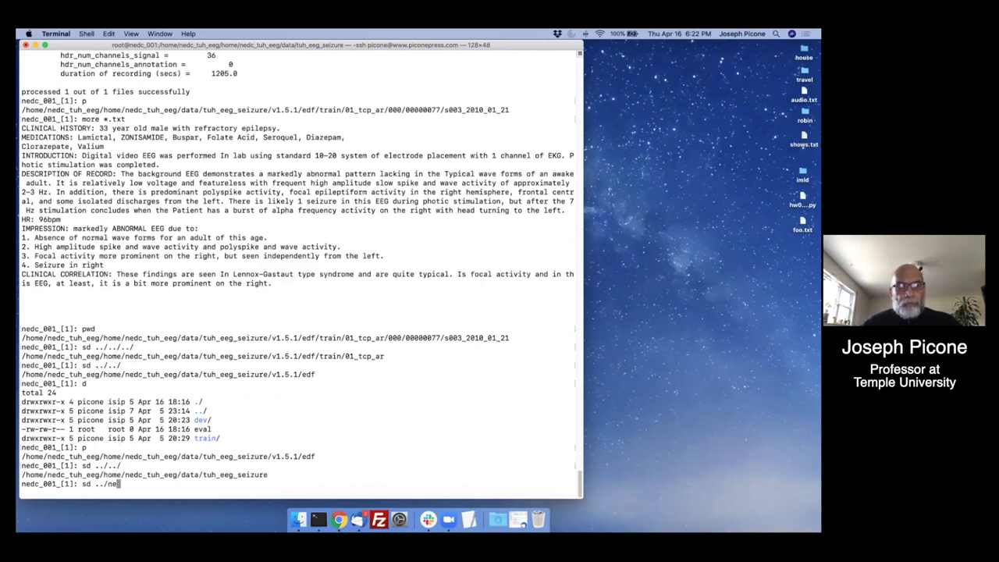
pyautogui.write('edc_eval_eeg/')
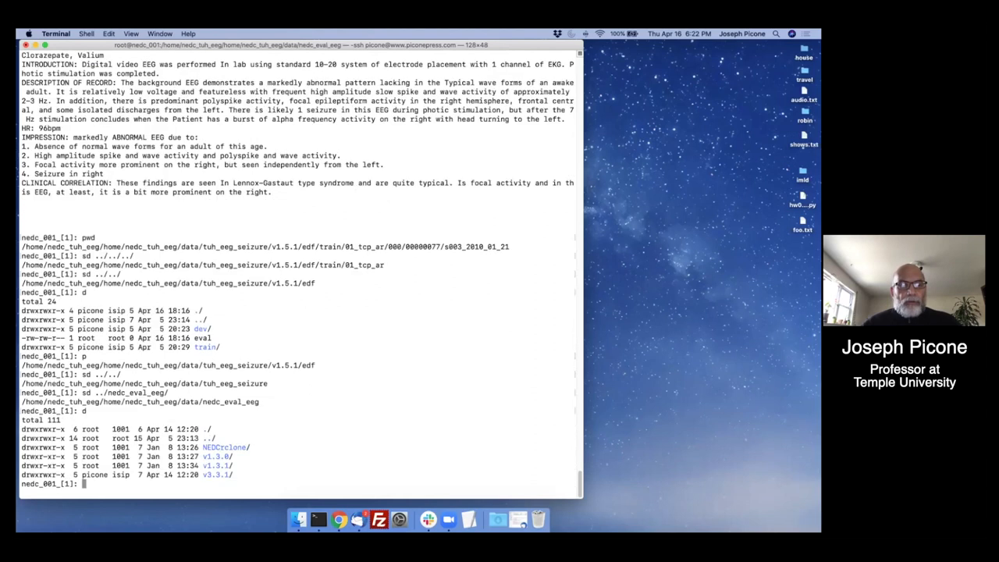
pyautogui.write('sd v3.')
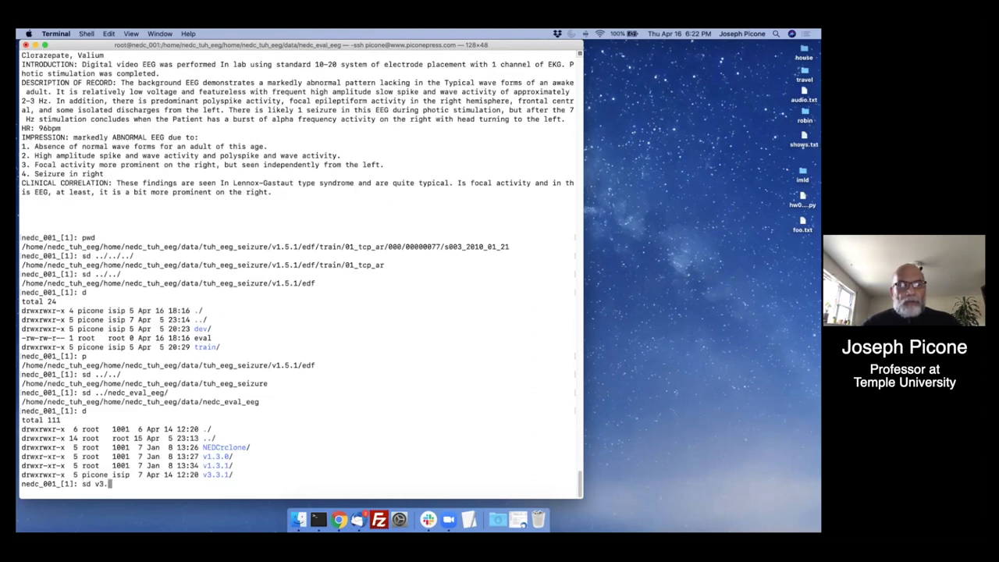
pyautogui.write('3.1/')
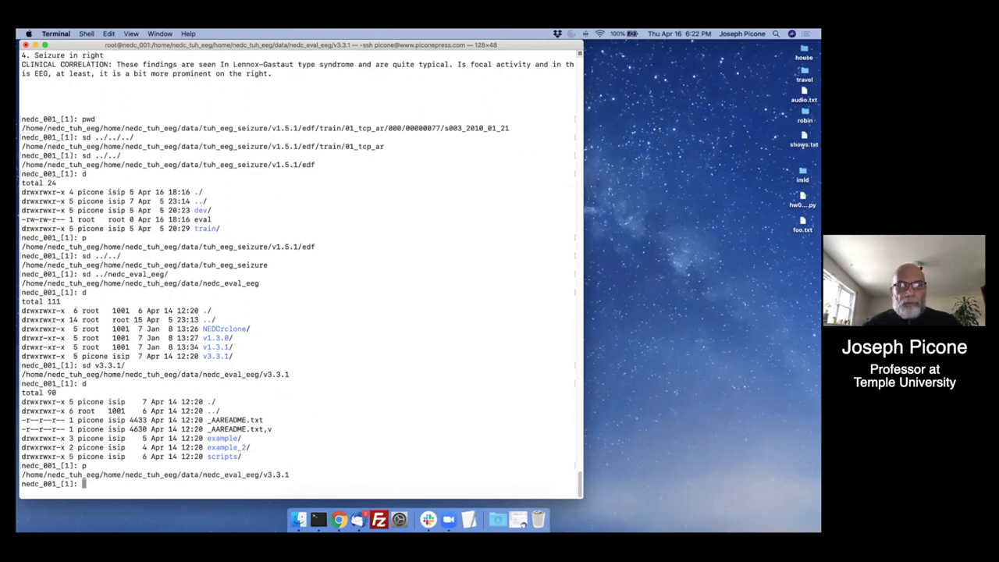
# - Enter the example folder and list answers, hyp.txt and ref.txt
pyautogui.write('sd example')
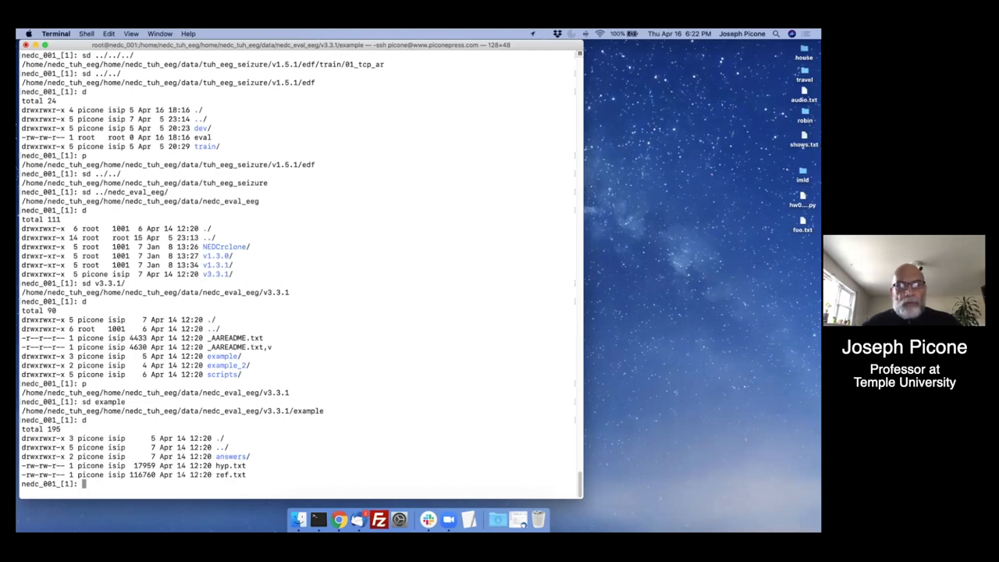
pyautogui.write('o')
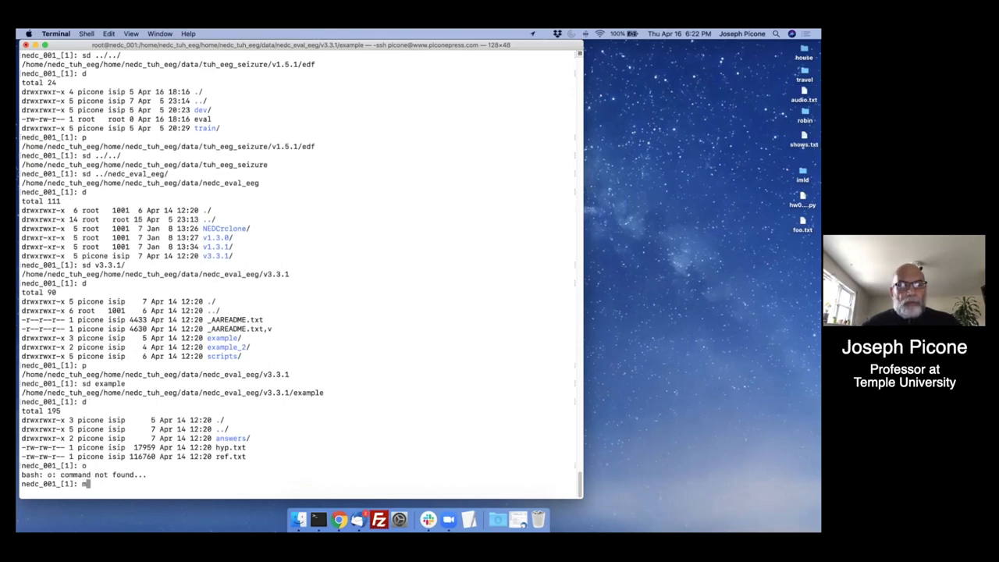
# - Page through the reference file's bckg and seiz intervals with more, then quit
pyautogui.write('mo')
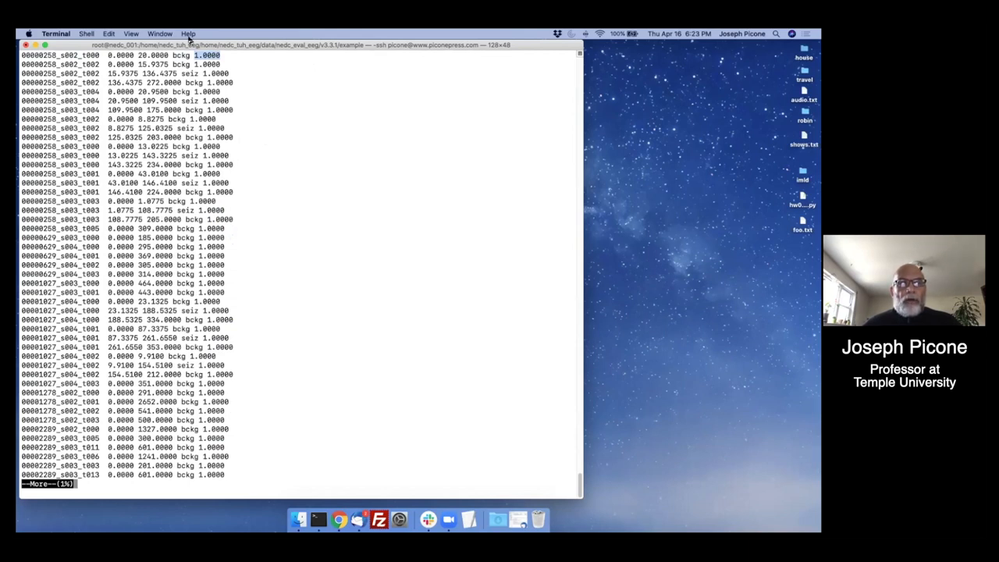
pyautogui.press('q')
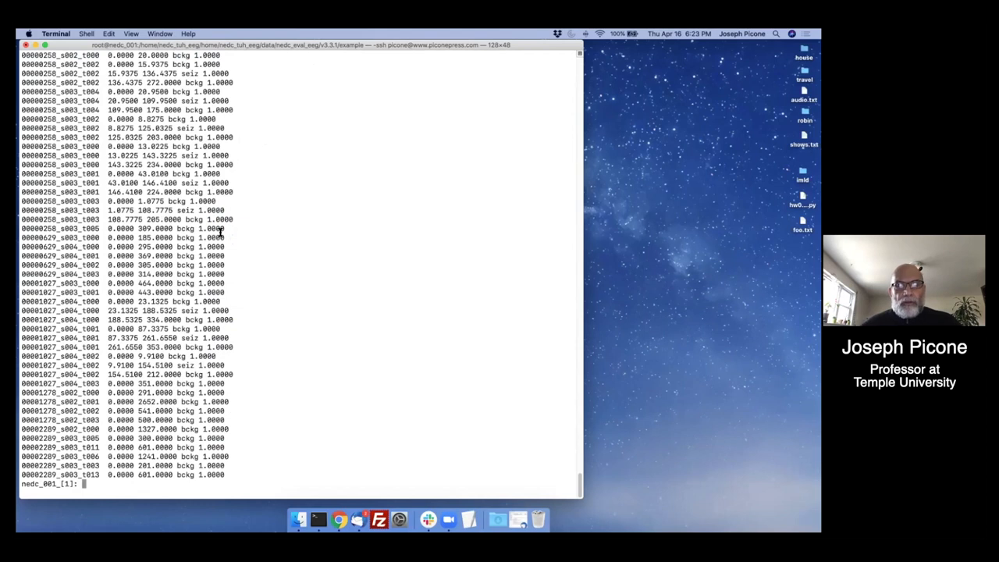
# - View hyp.txt with more and highlight the first block of hypothesis events
pyautogui.write('more hyp.txt')
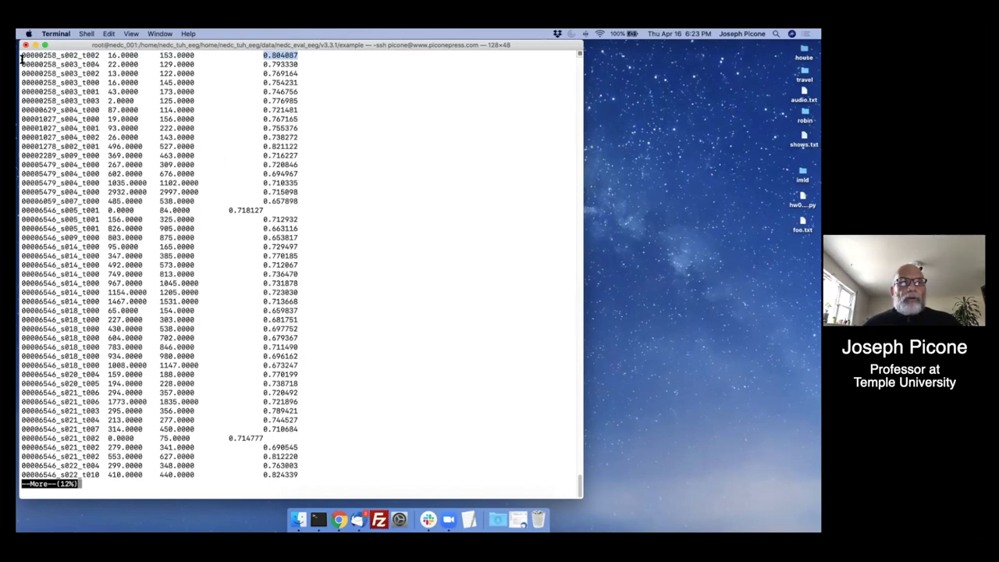
pyautogui.moveTo(24, 55); pyautogui.dragTo(312, 105)
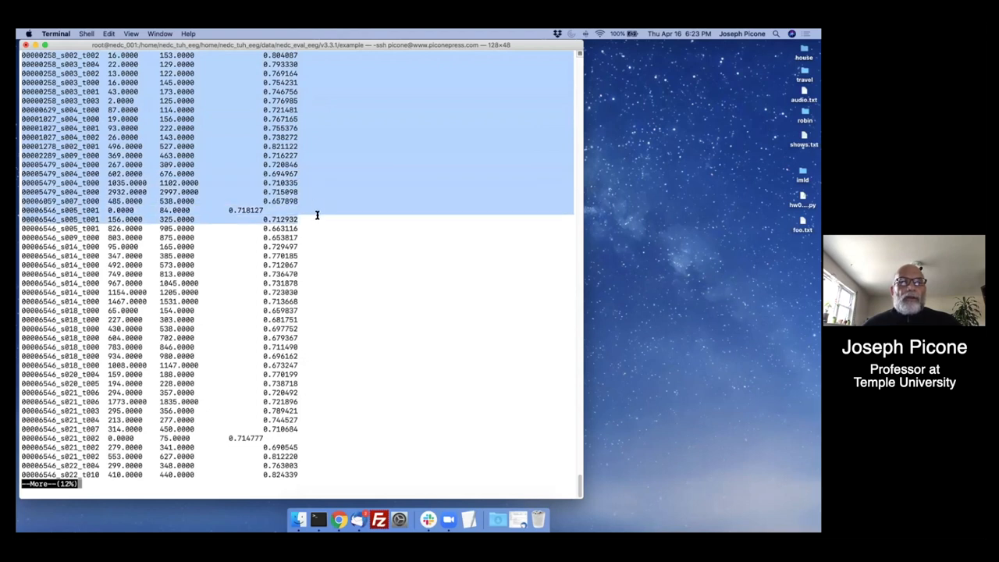
pyautogui.moveTo(224, 152)
pyautogui.write('p')
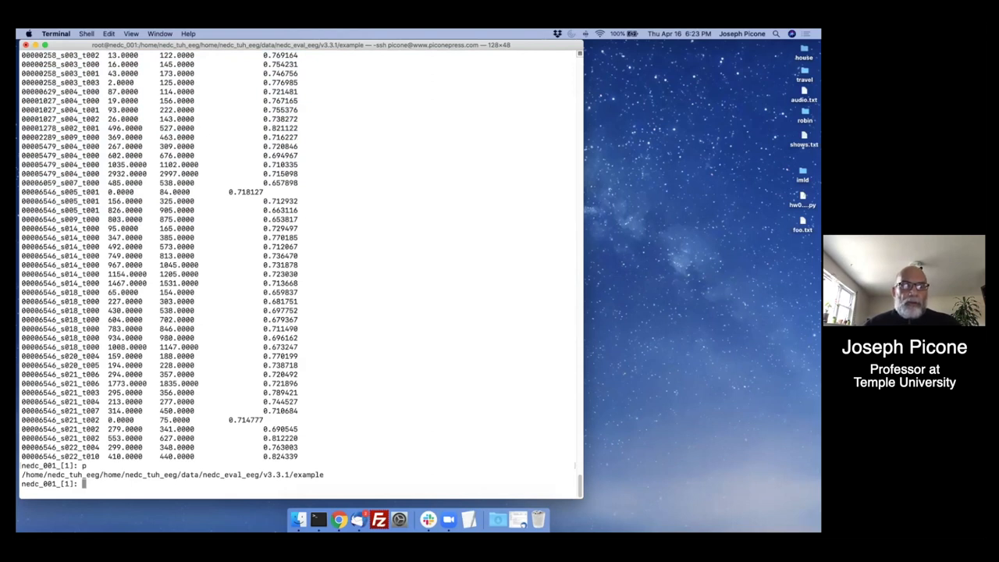
# - Run nedc_eval_eeg.py from ../scripts to score hyp.txt against ref.txt
pyautogui.write('d')
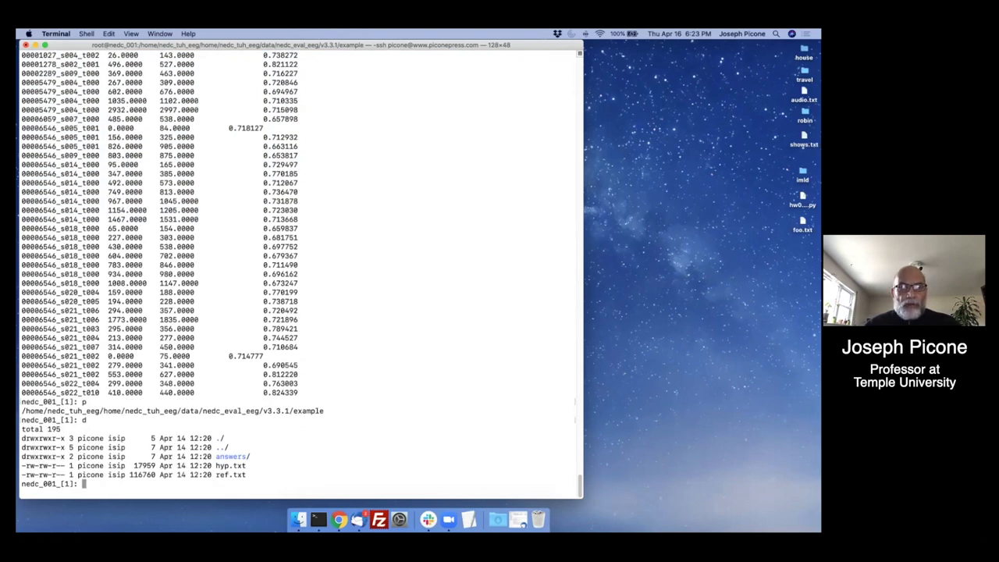
pyautogui.write('../scripts/')
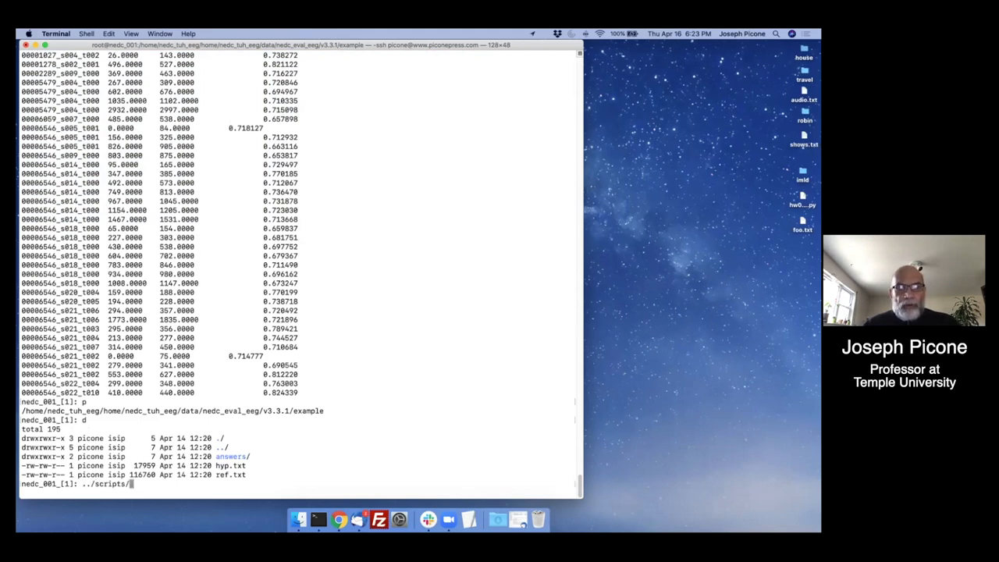
pyautogui.write('nedc_eval_eeg.py')
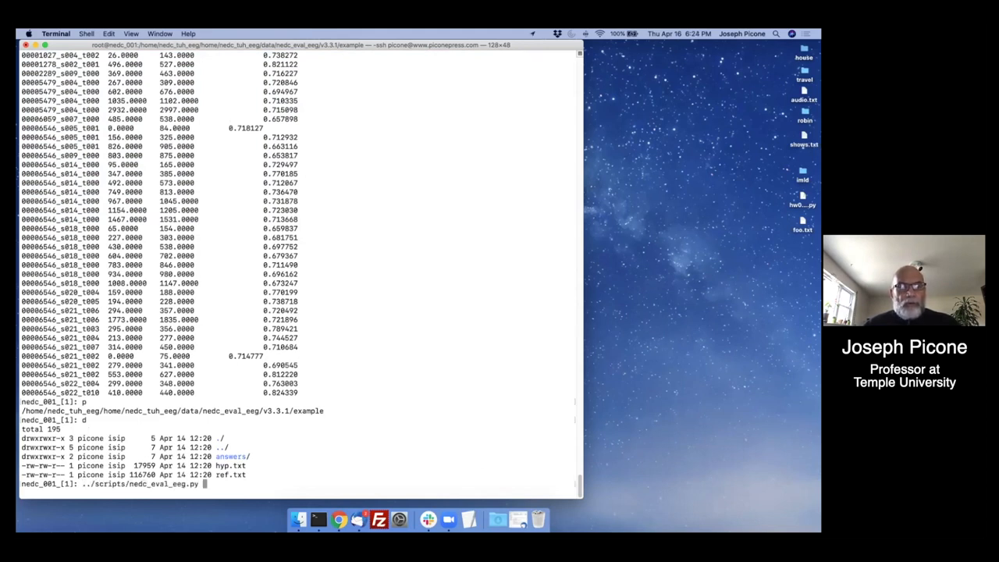
pyautogui.moveTo(225, 152)
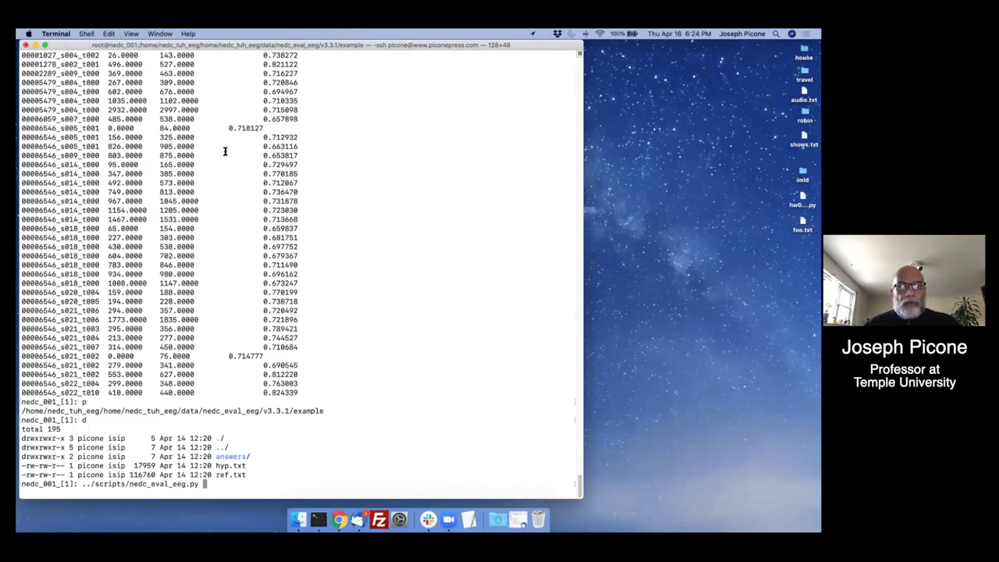
pyautogui.write('ref.txt')
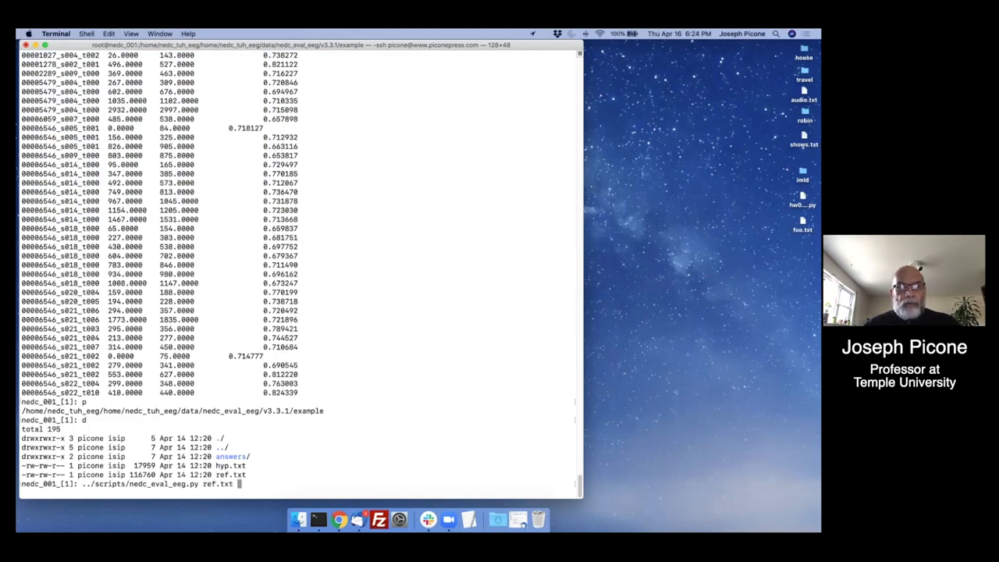
pyautogui.write('hyp.txt')
pyautogui.write('sd output/')
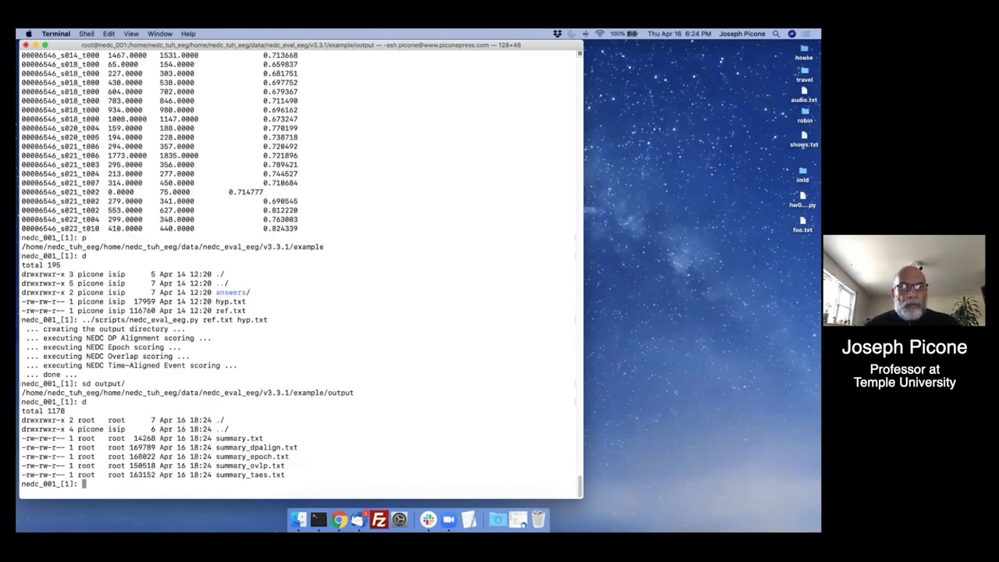
# - Page the scoring summary to its end, list the output folder, and open another summary file
pyautogui.write('more su')
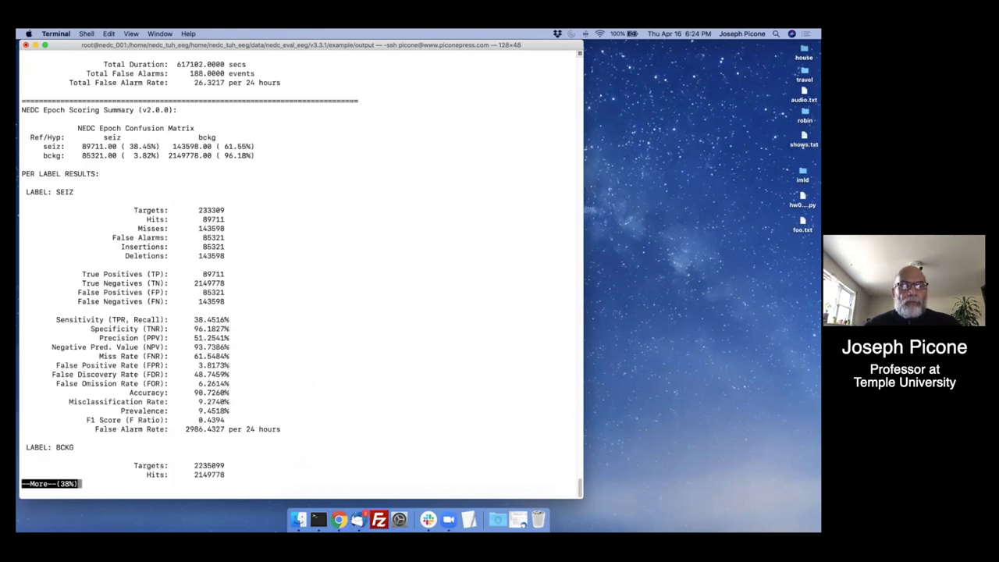
pyautogui.press('space')
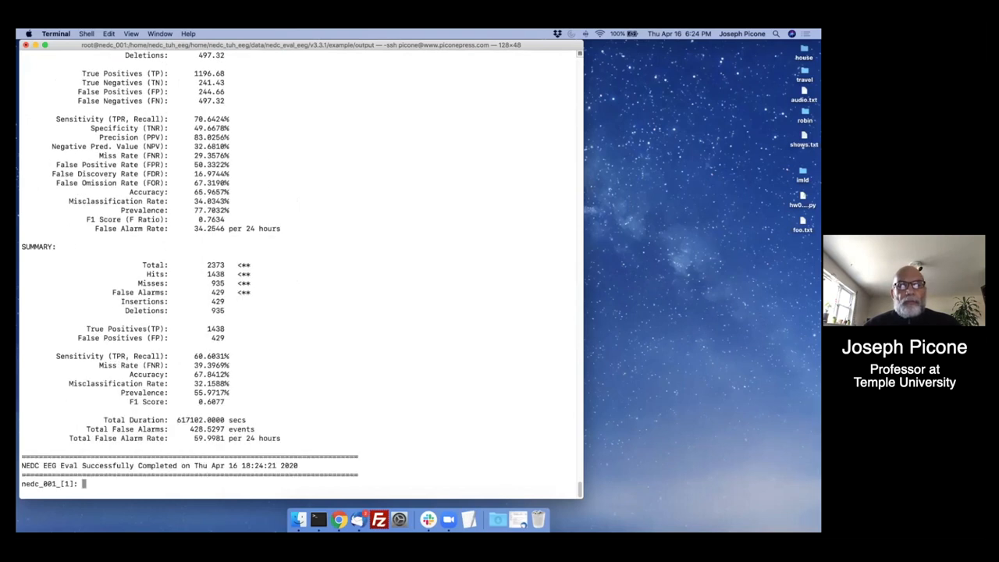
pyautogui.write('d')
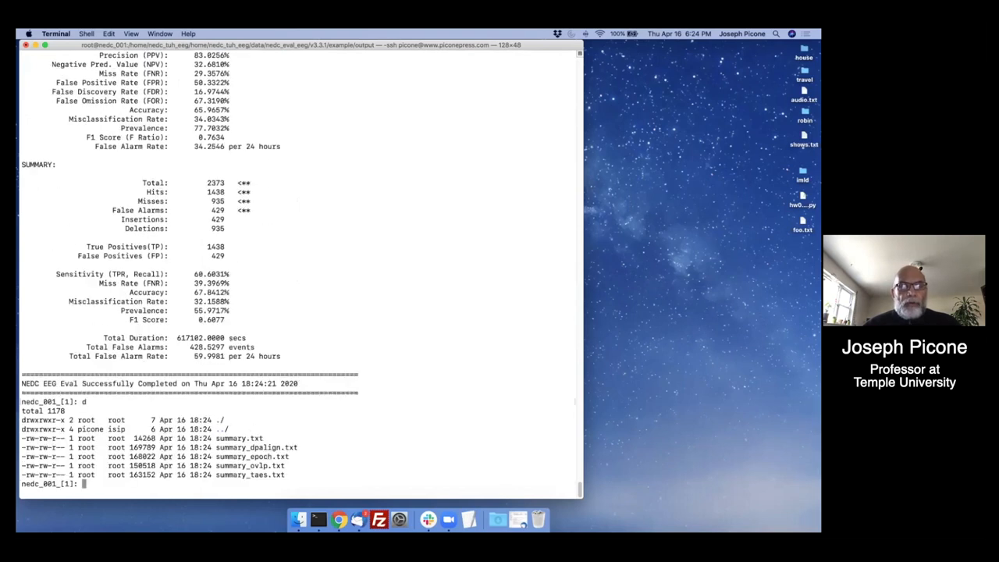
pyautogui.write('mor')
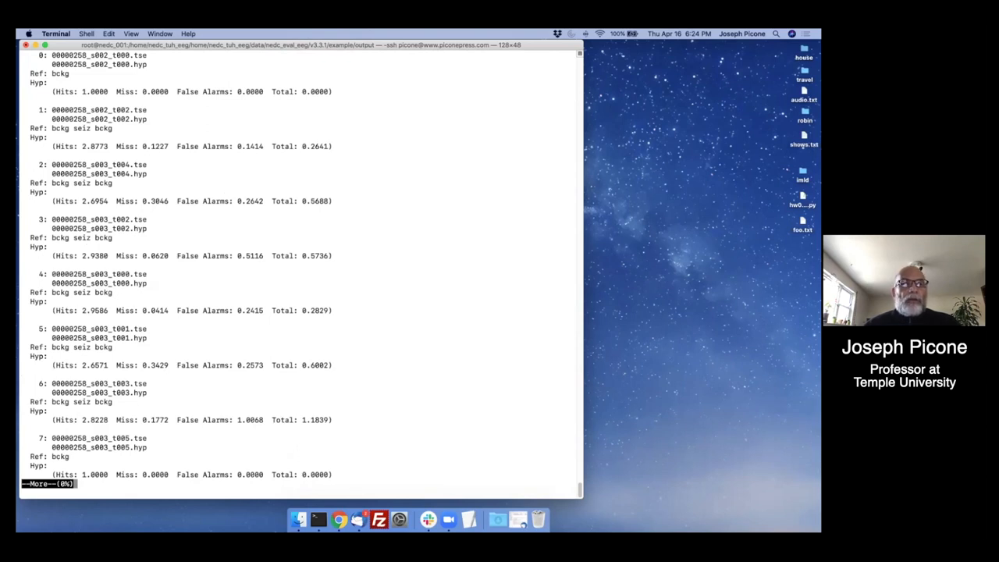
# - Page through the per-file hits, misses and false alarms to the end
pyautogui.press('space')
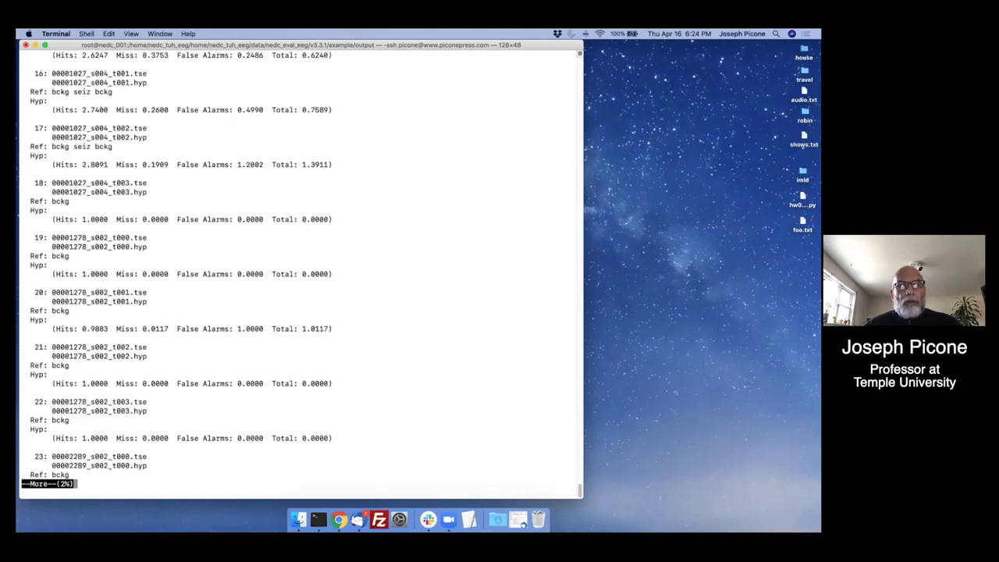
pyautogui.press('space')
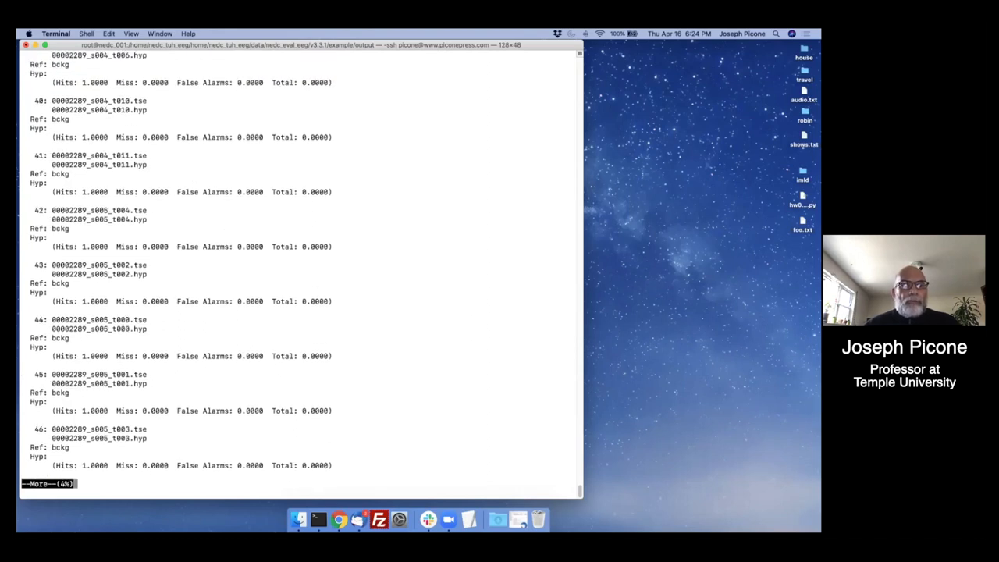
pyautogui.scroll(-3)
pyautogui.write('p')
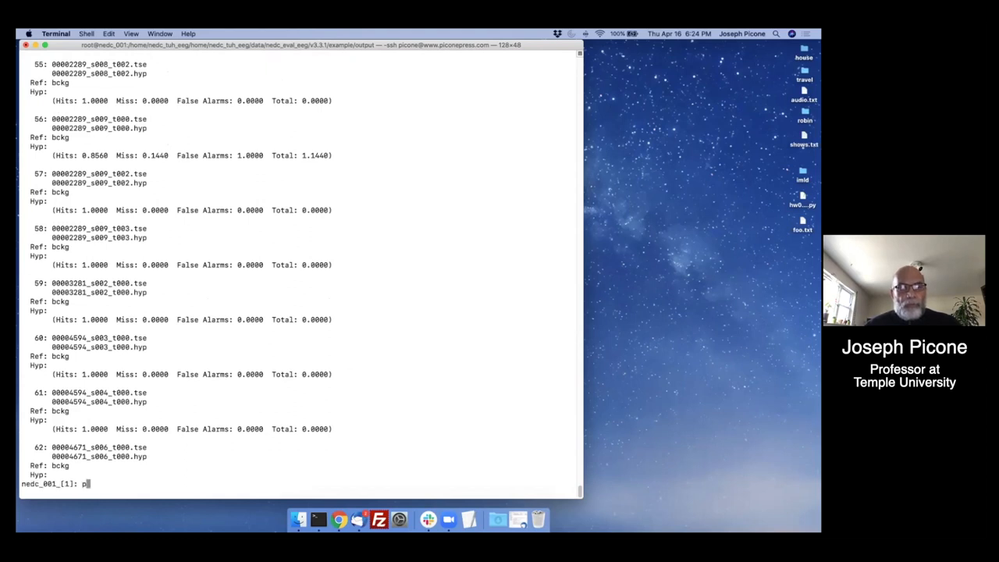
# - Move back up two directory levels to the data folder
pyautogui.write('sd')
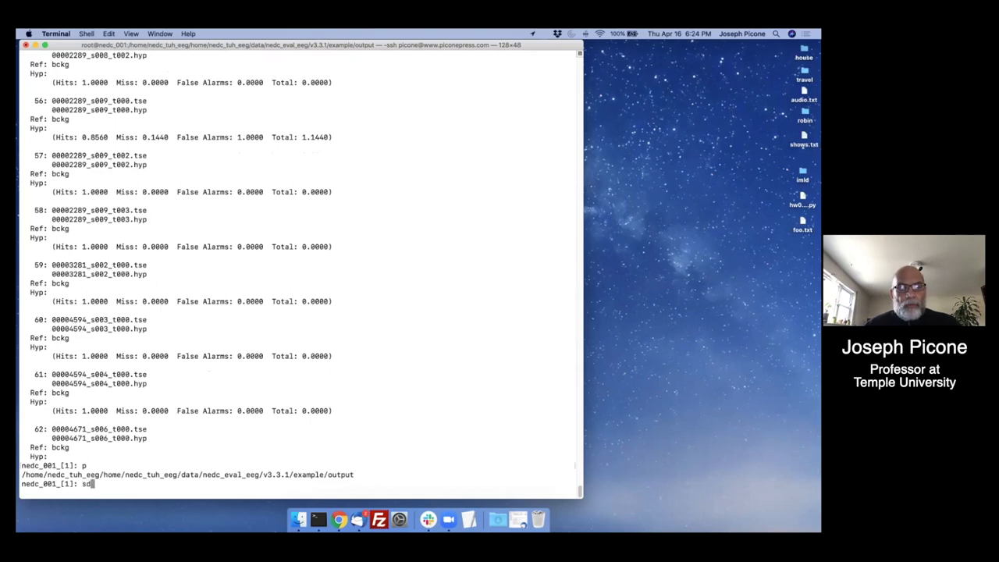
pyautogui.write('d ../../')
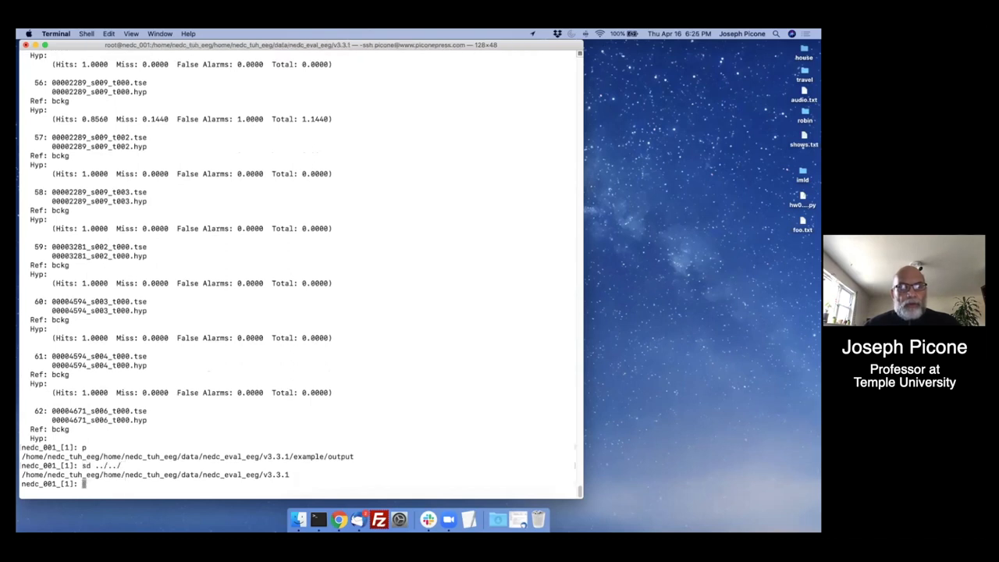
pyautogui.write('sd ../../')
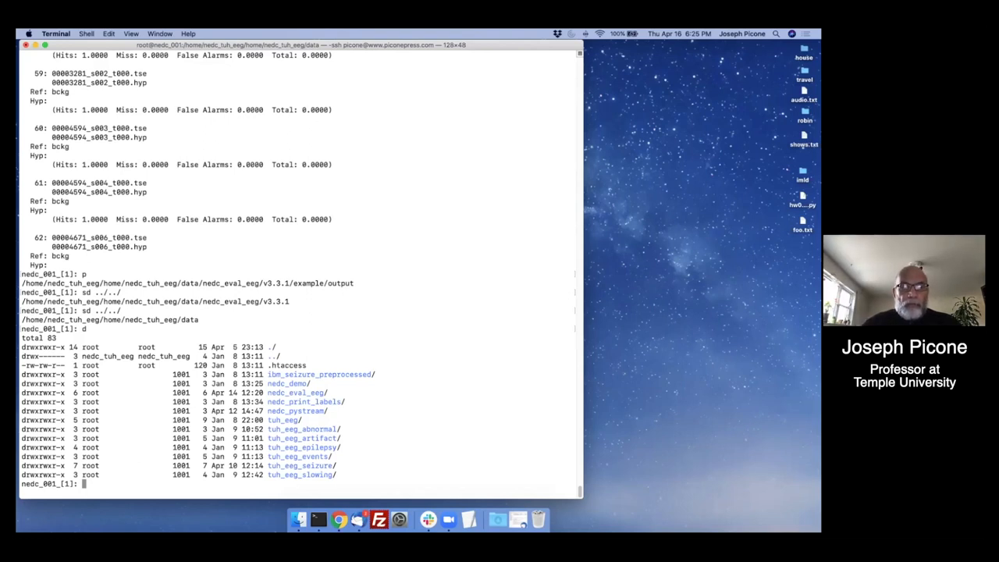
# - List nedc_pystream and its v1.0.1 release files, then begin changing into tuh_eeg_seizure
pyautogui.write('nedc_pystream/')
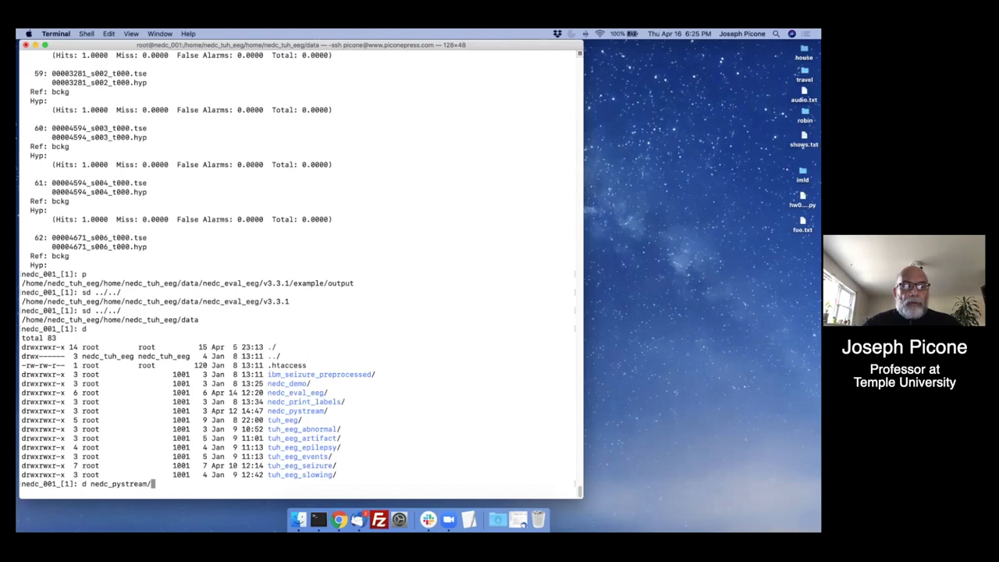
pyautogui.press('Return')
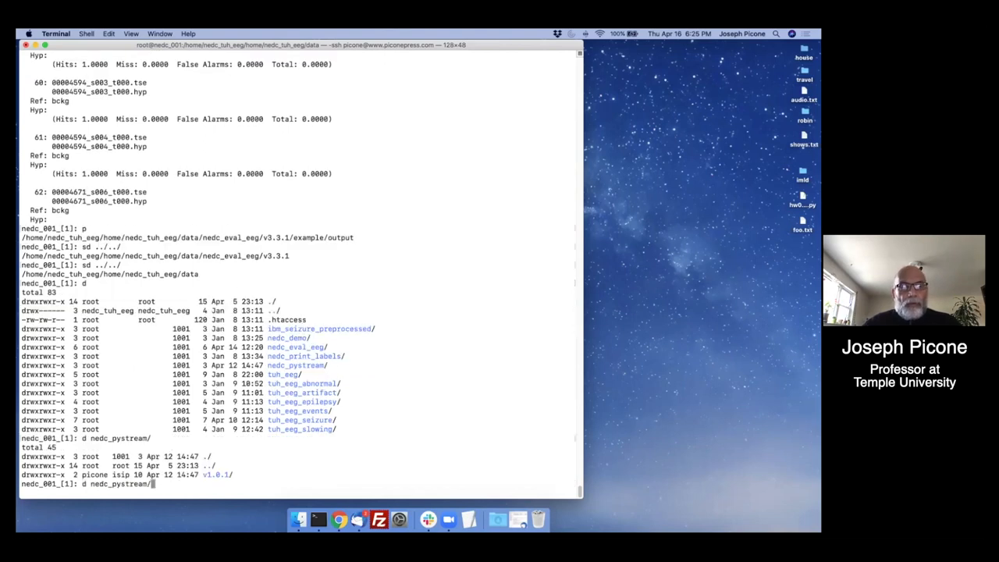
pyautogui.write('v1.0.1/')
pyautogui.write('p')
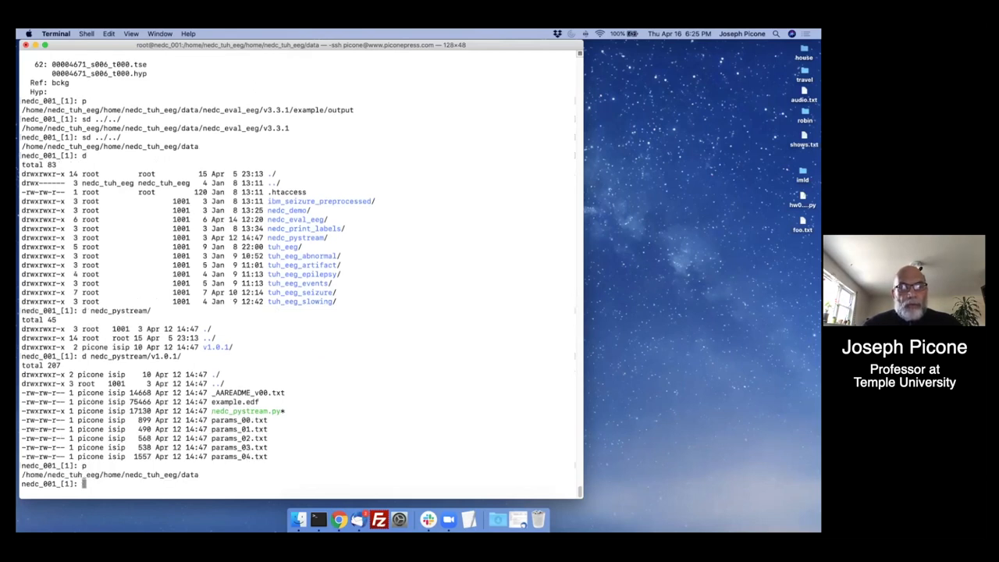
pyautogui.write('sd')
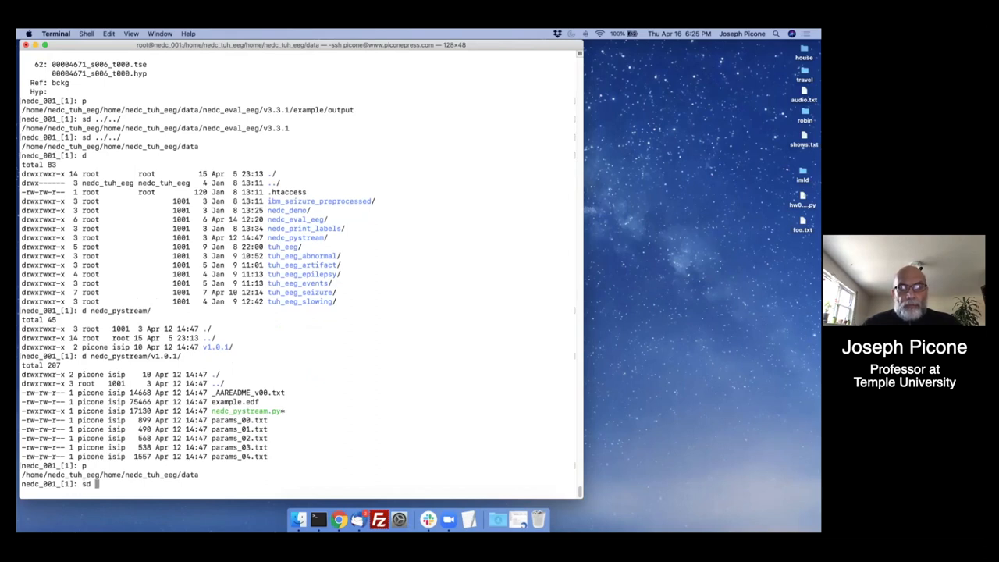
pyautogui.write('nedc_tuh')
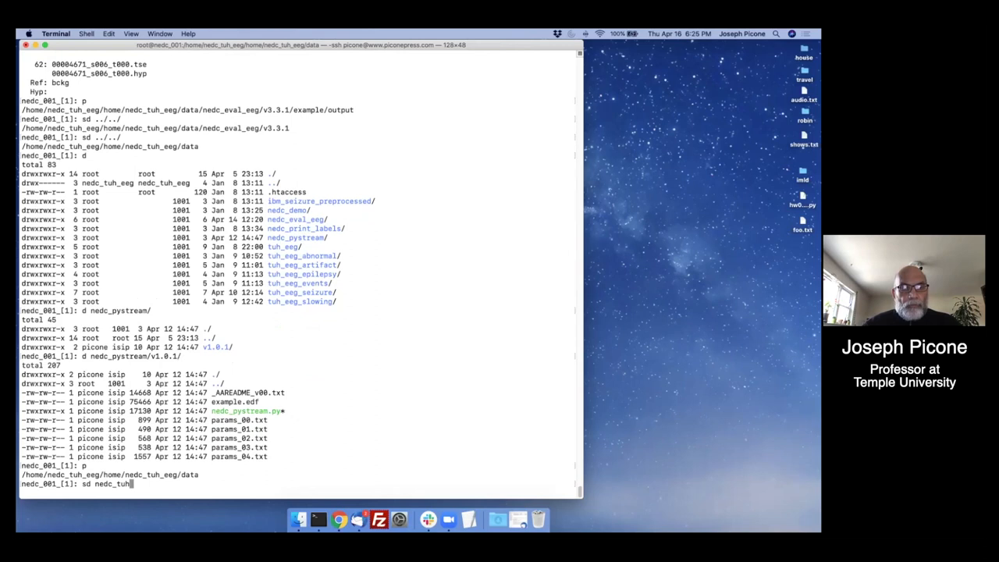
pyautogui.press('Backspace')
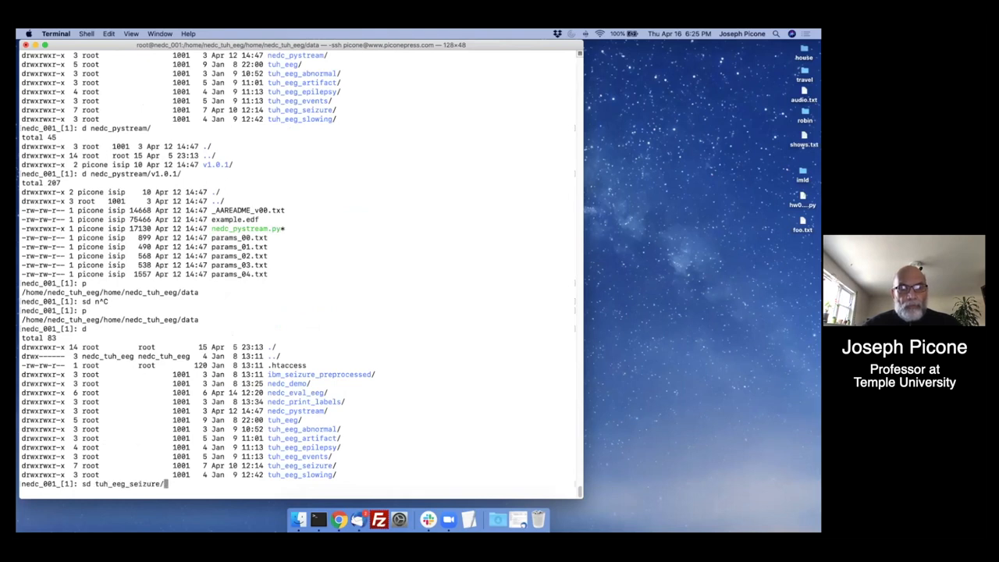
# - Enter tuh_eeg_seizure and head into the v1.5.1 _DOCS folder to read its README
pyautogui.write('v1')
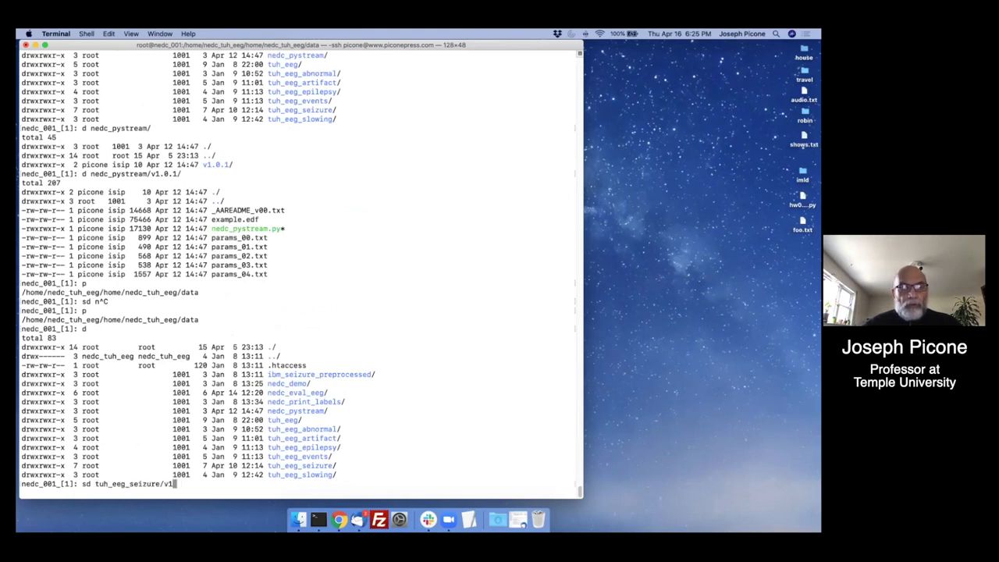
pyautogui.write('.5')
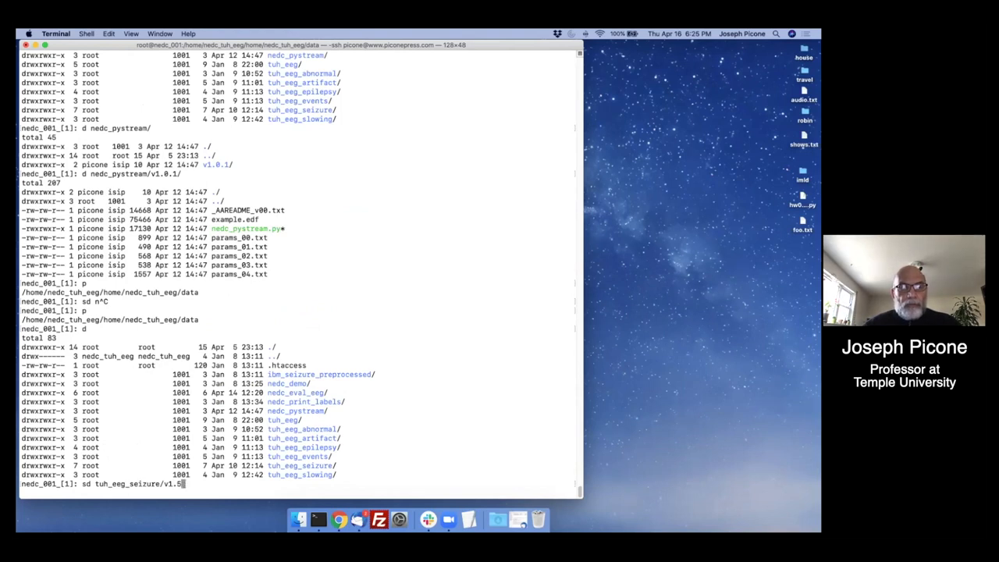
pyautogui.write('.1')
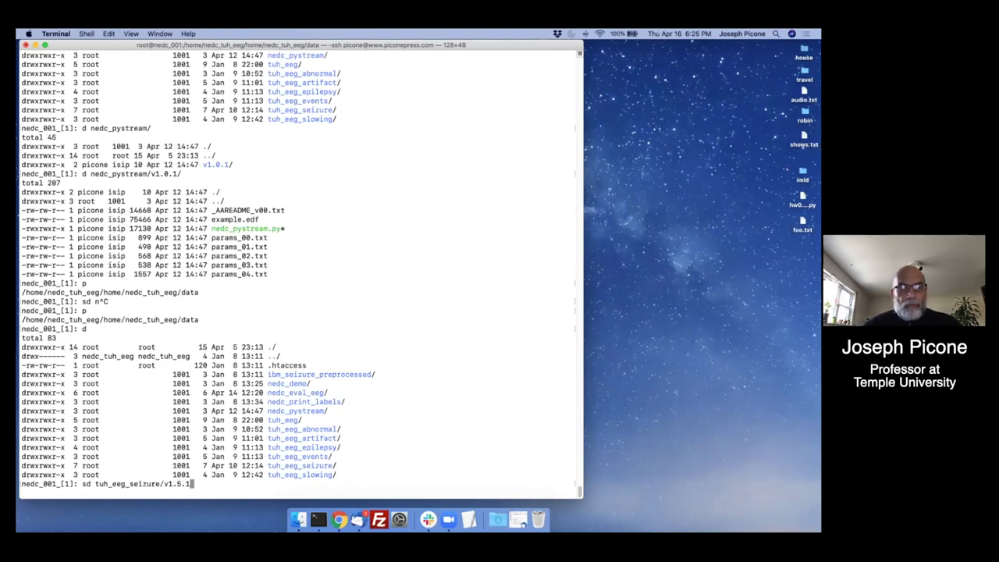
pyautogui.press('BackSpace')
pyautogui.write('d')
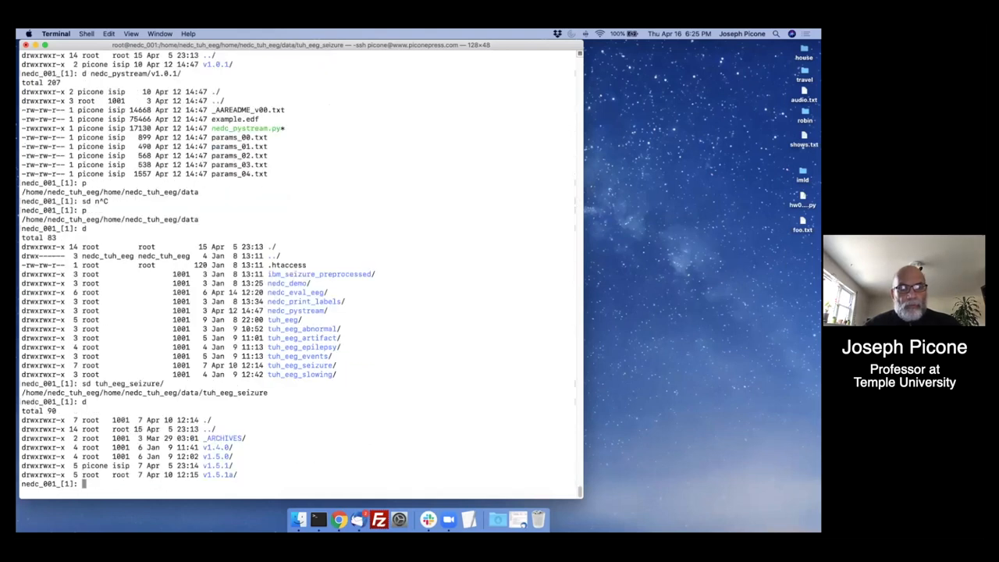
pyautogui.write('sd v1.5.')
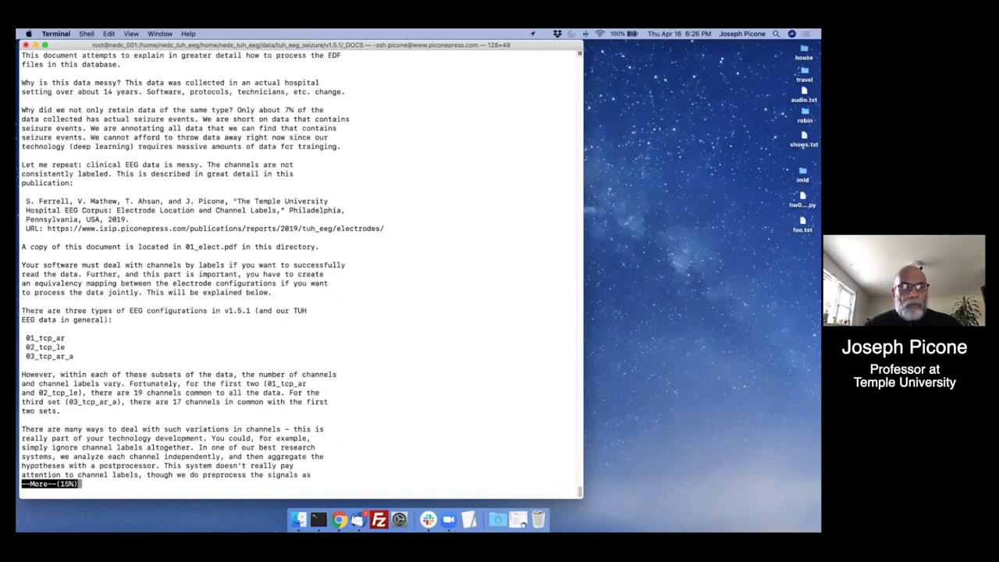
# - Read the TCP_AR, TCP_LE and TCP_AR_A montage tables, selecting FP1-F7, then quit
pyautogui.press('space')
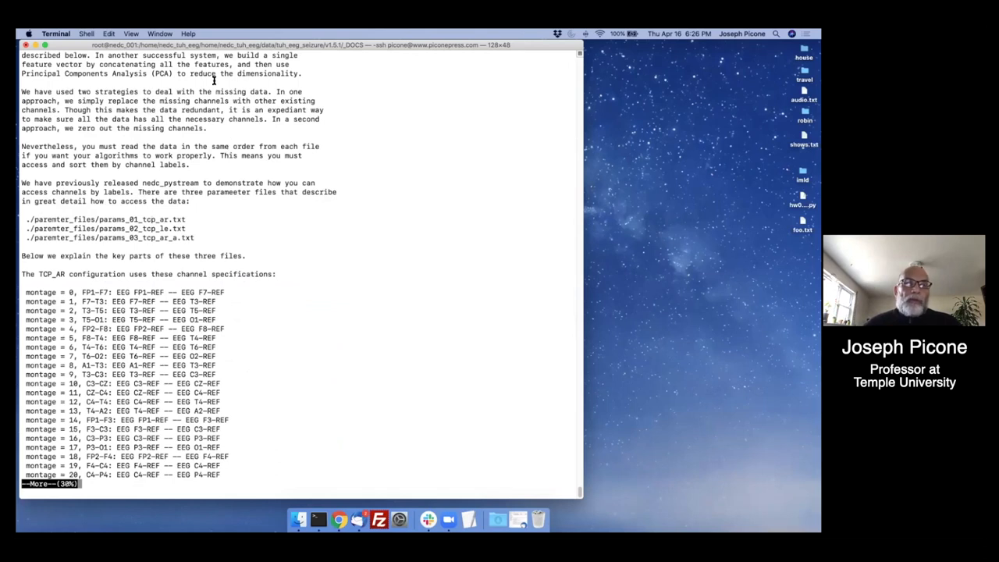
pyautogui.moveTo(167, 243)
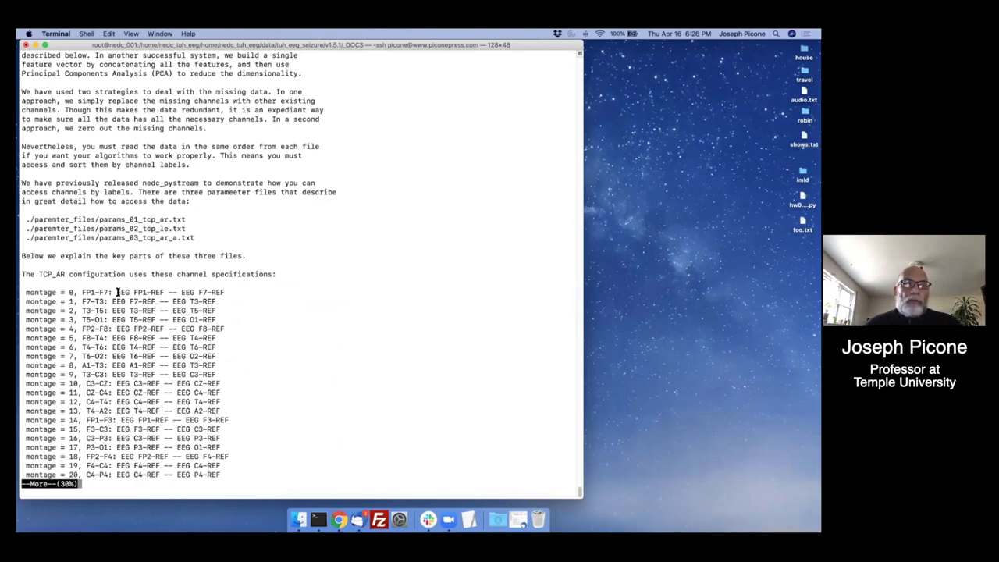
pyautogui.doubleClick(140, 291)
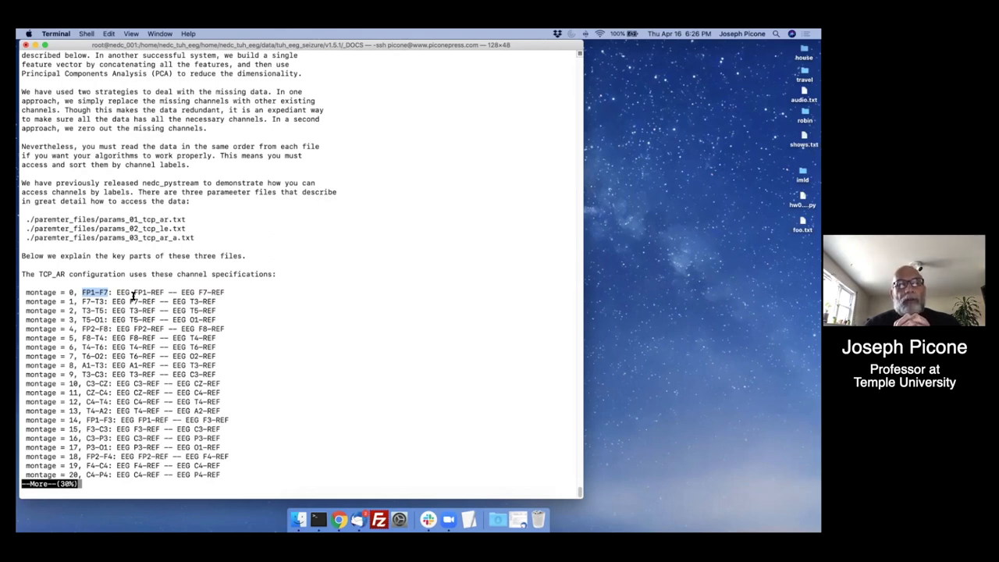
pyautogui.scroll(-3)
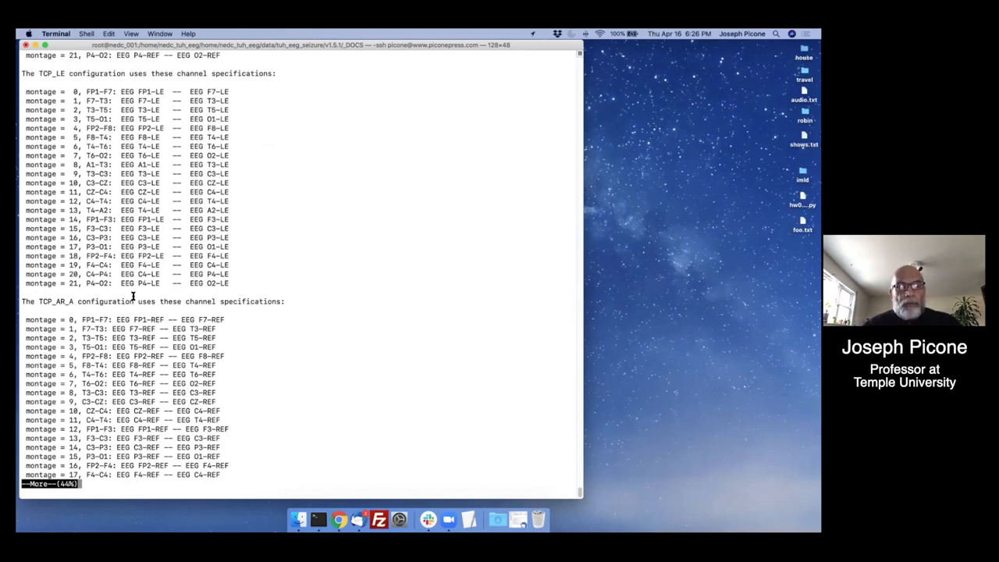
pyautogui.press('q')
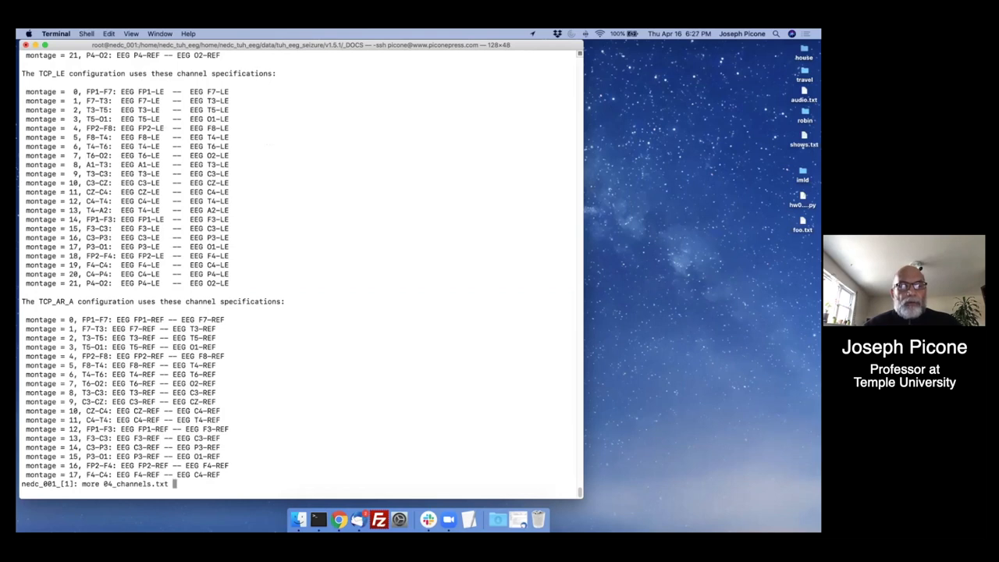